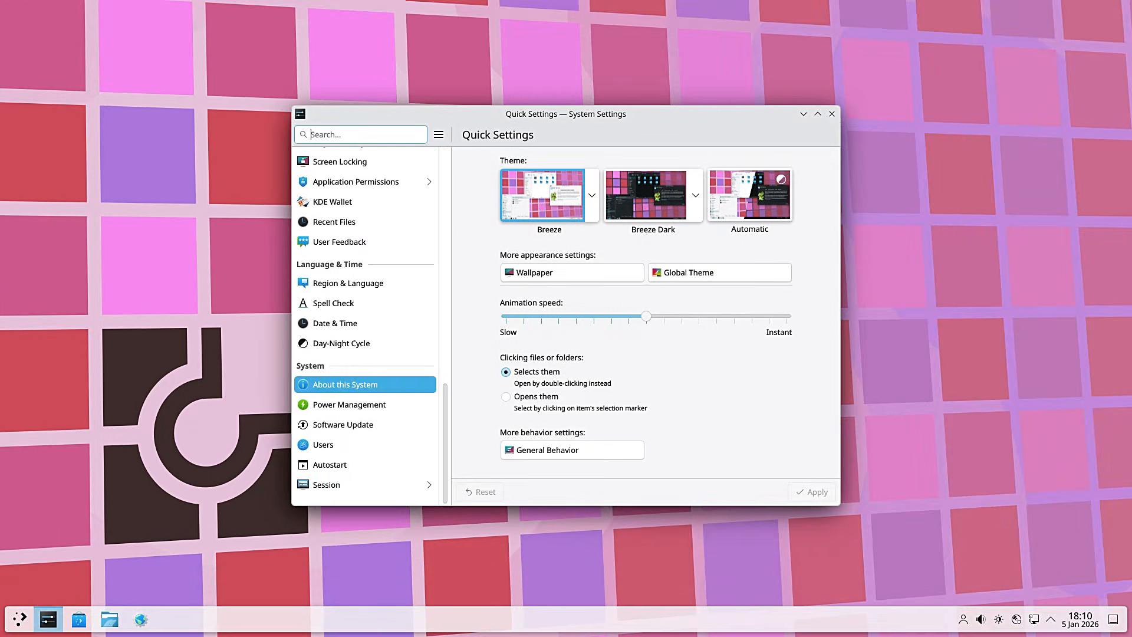
Show the About this System page with Chimera, Plasma 6.5.3 and AMD Ryzen 7 details.
click(345, 383)
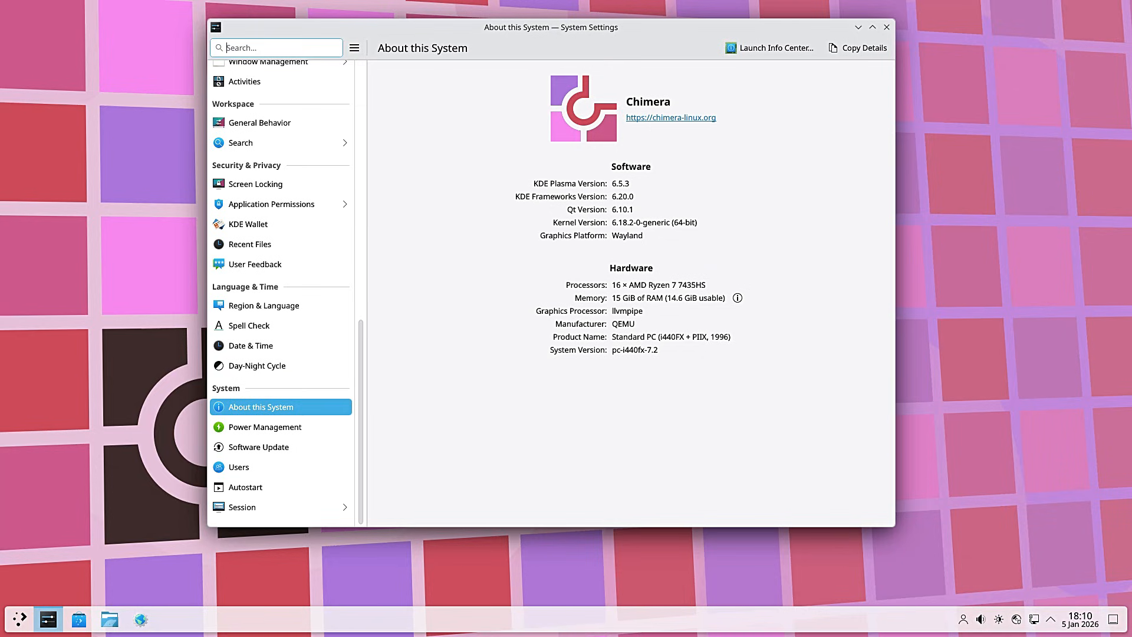
mouse_move(769, 48)
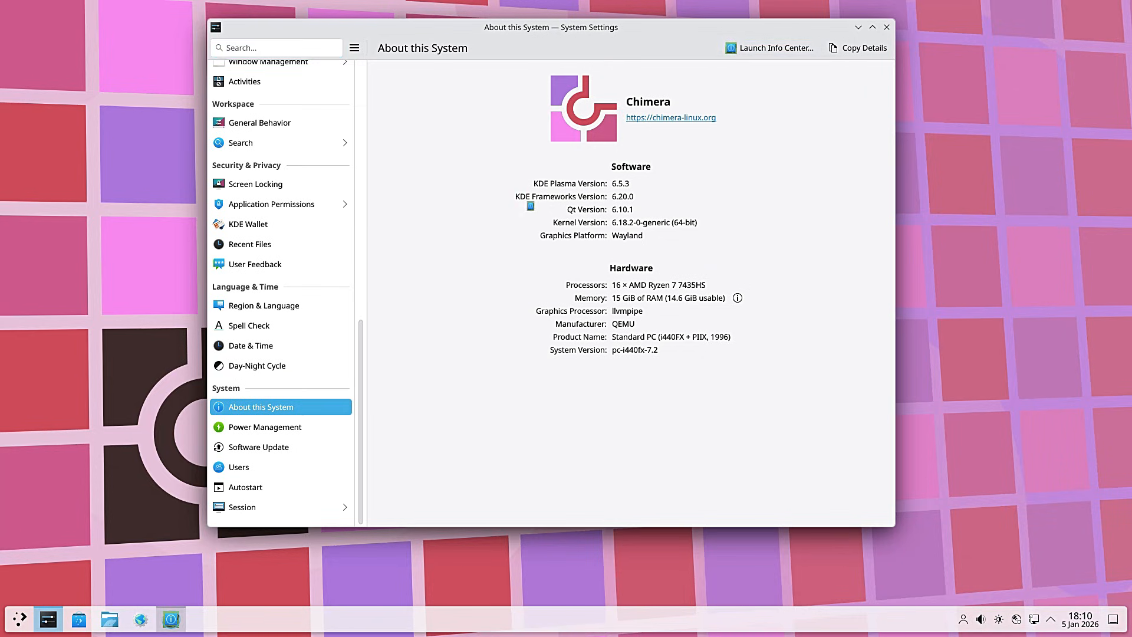
Launch Info Center into System Monitor and scroll through the running Processes list.
click(770, 48)
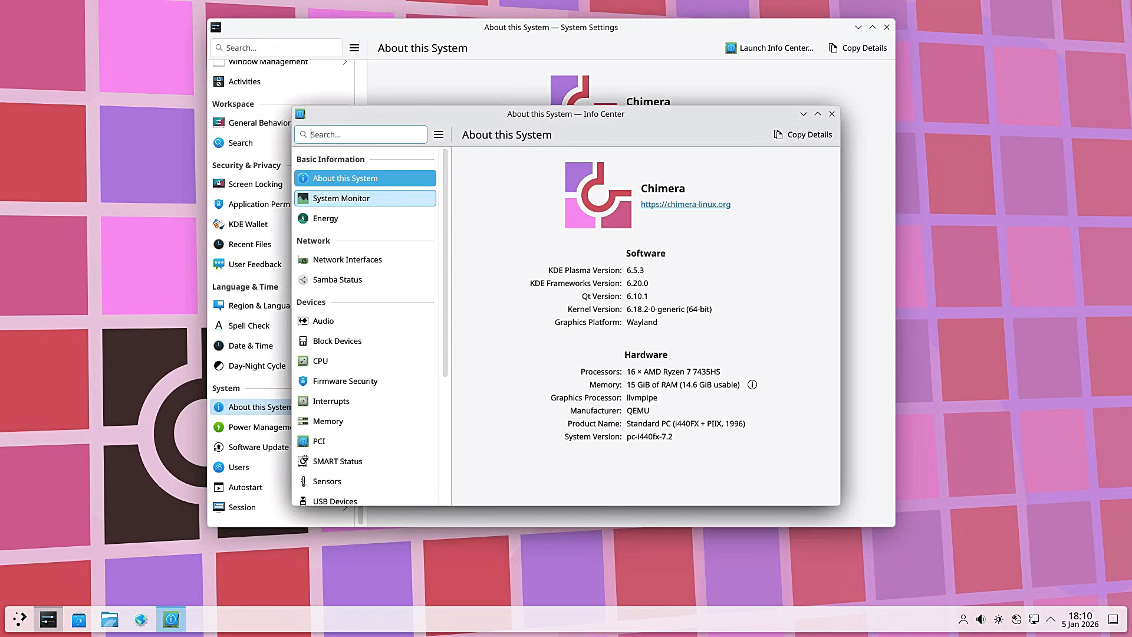
click(341, 198)
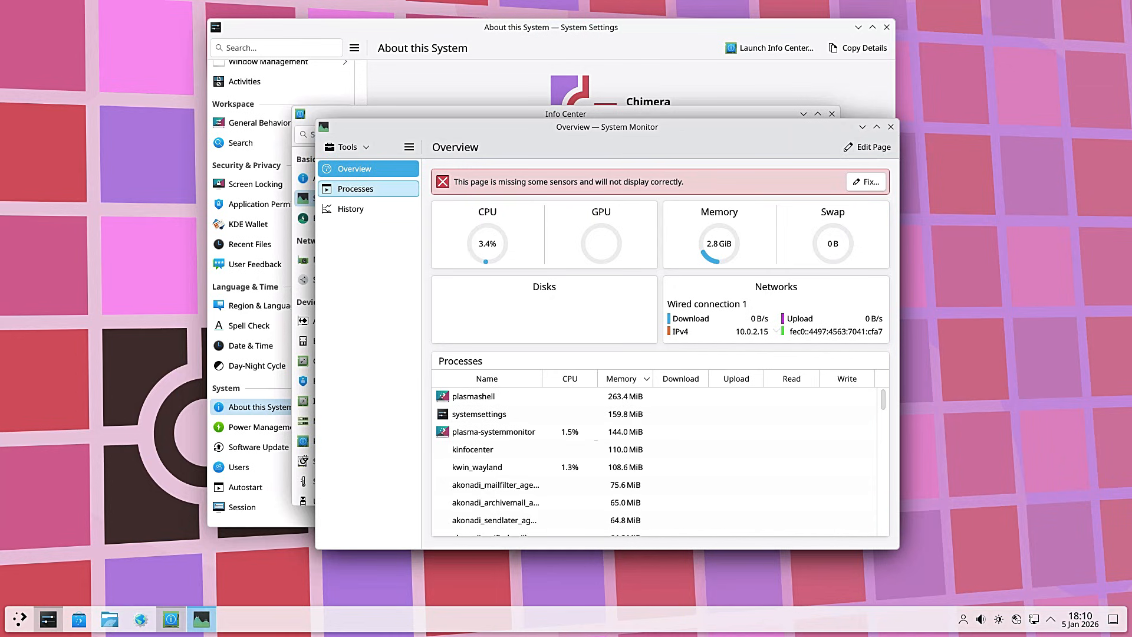
click(355, 188)
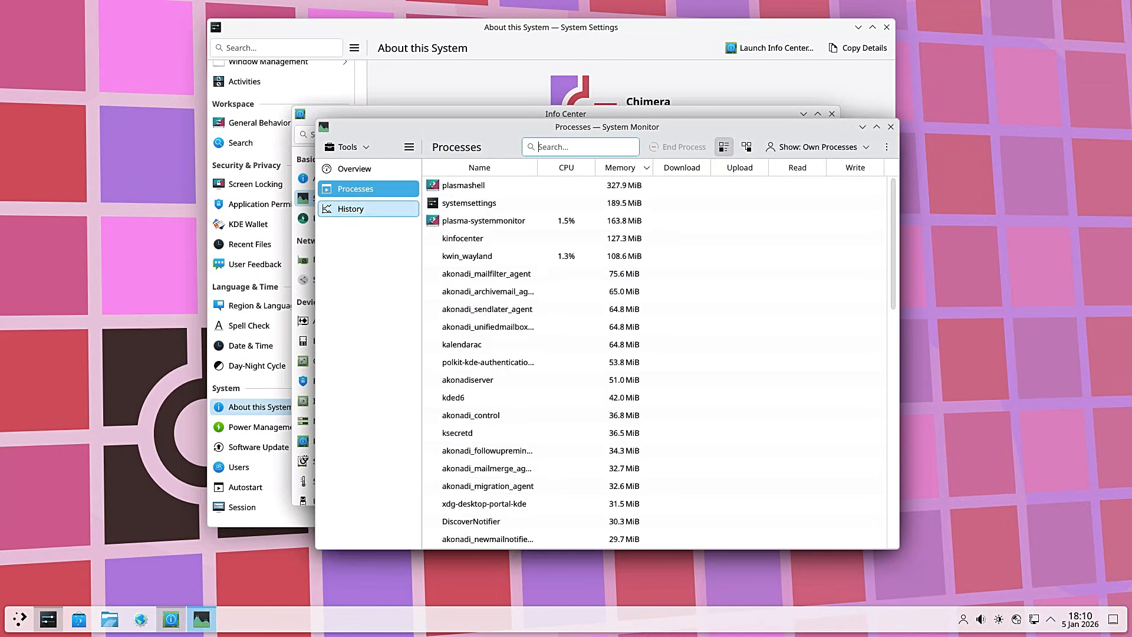
scroll(down, 3)
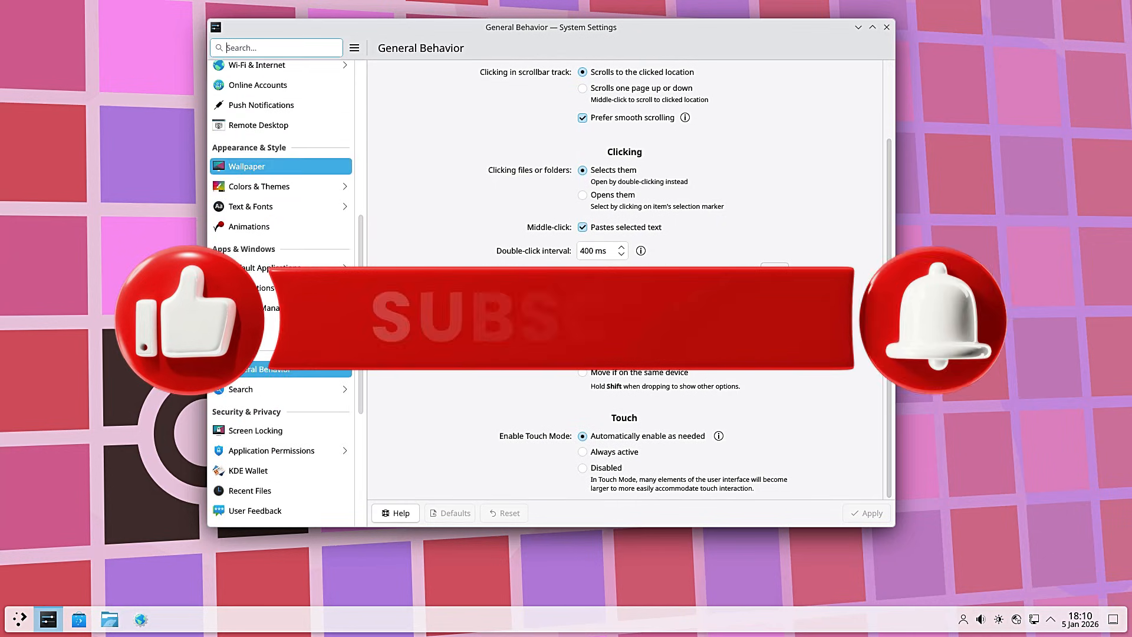
Browse the Wallpaper page, scrolling through the available wallpaper images.
click(247, 166)
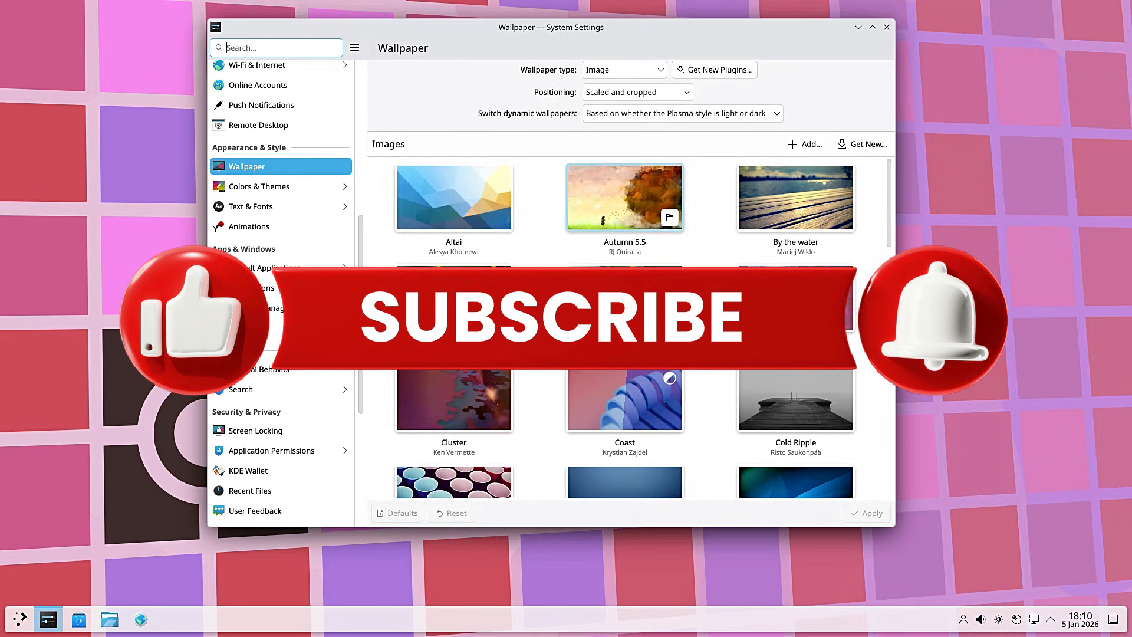
scroll(down, 3)
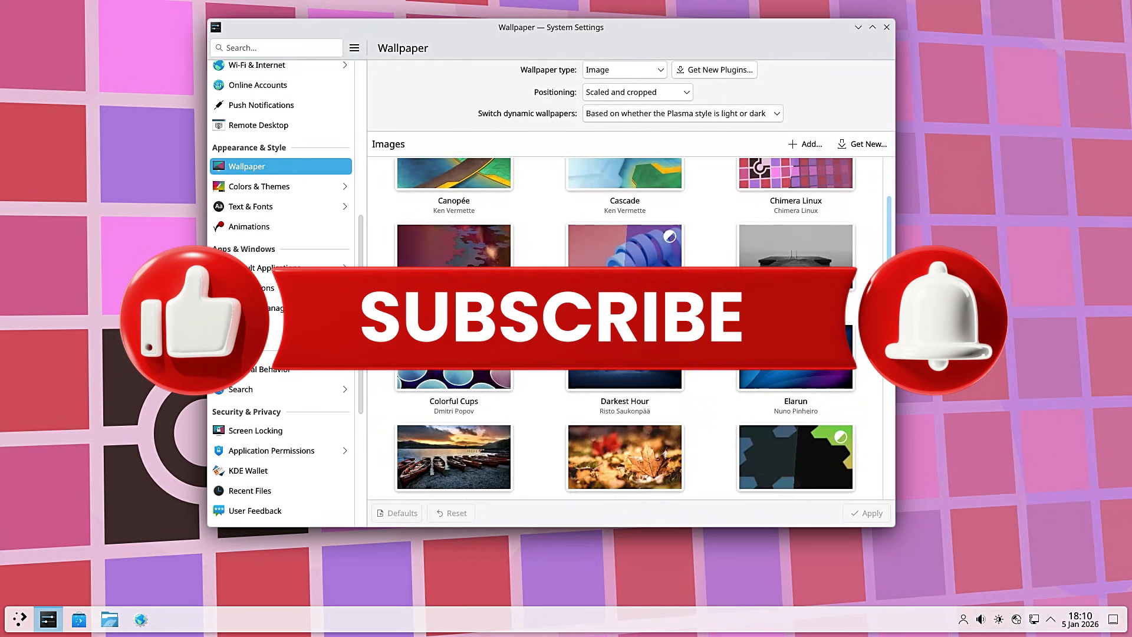
scroll(down, 3)
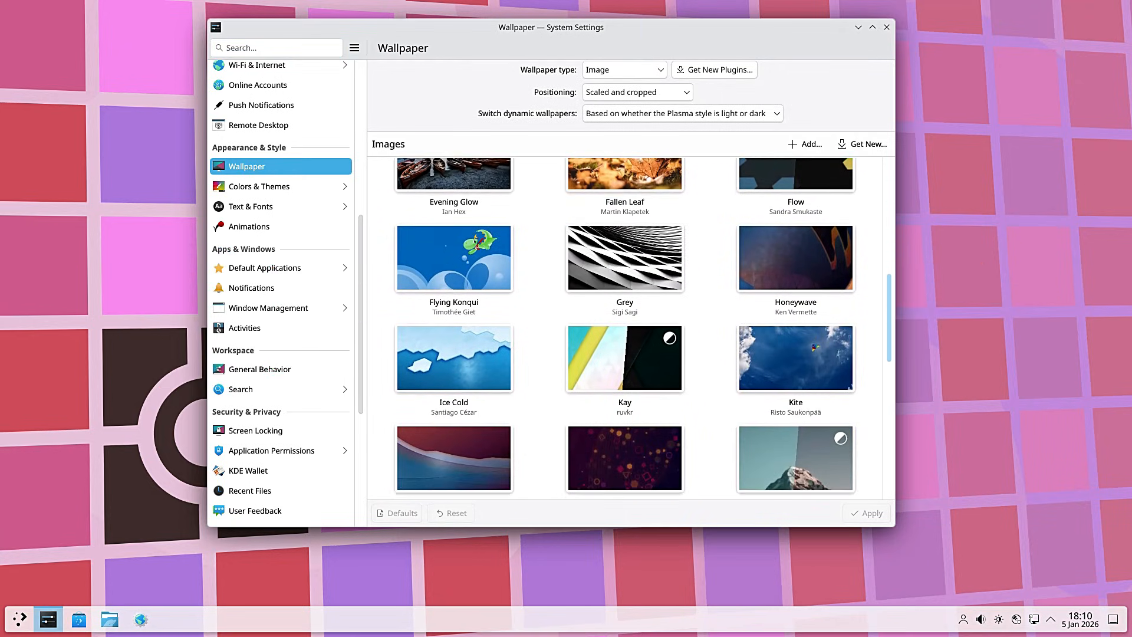
scroll(down, 3)
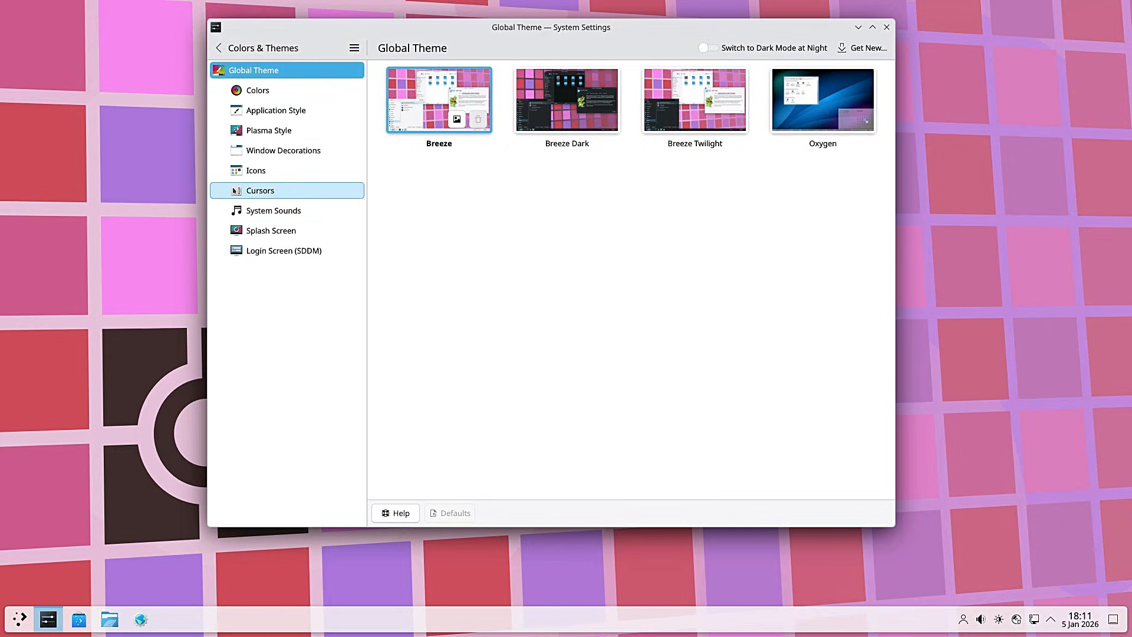
Apply the Breeze Dark global theme and preview the Oxygen icon set.
click(566, 100)
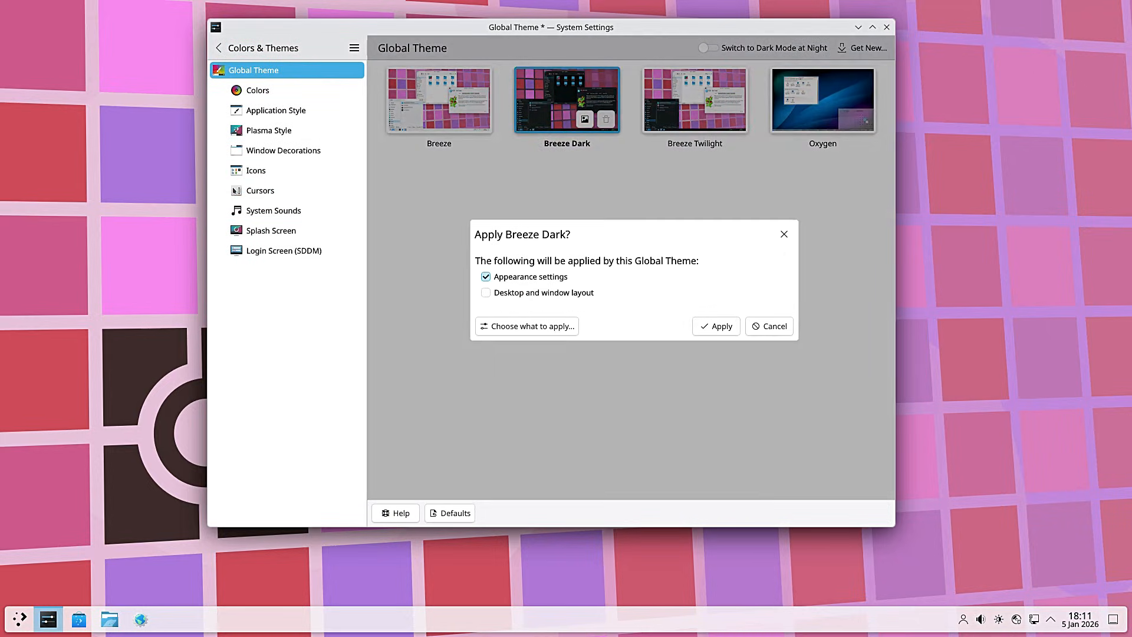
click(714, 325)
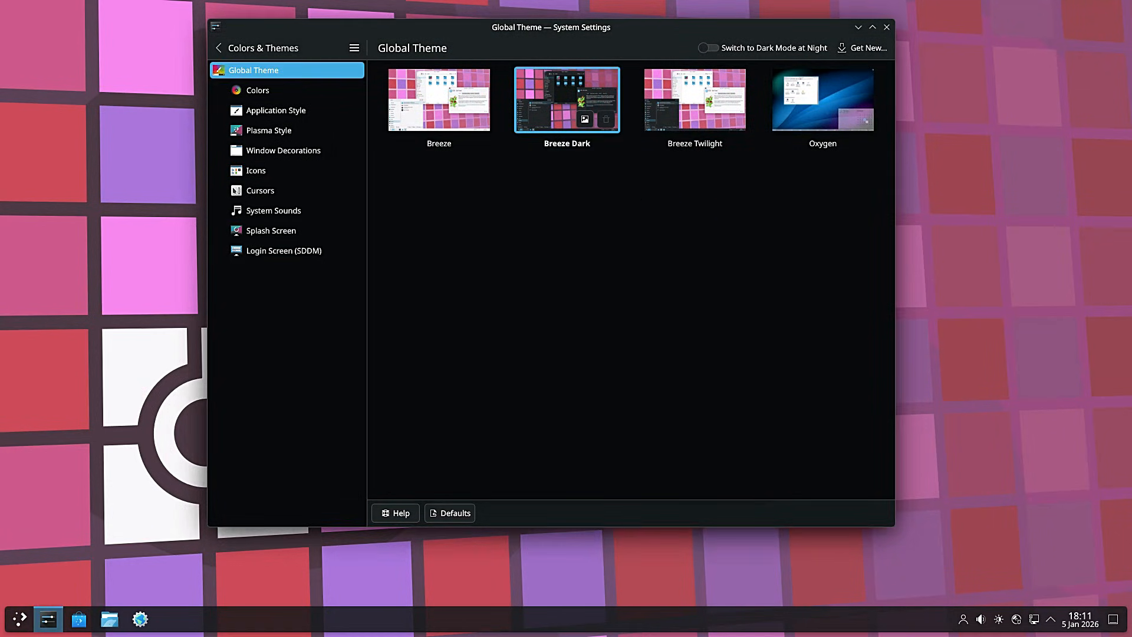
click(255, 170)
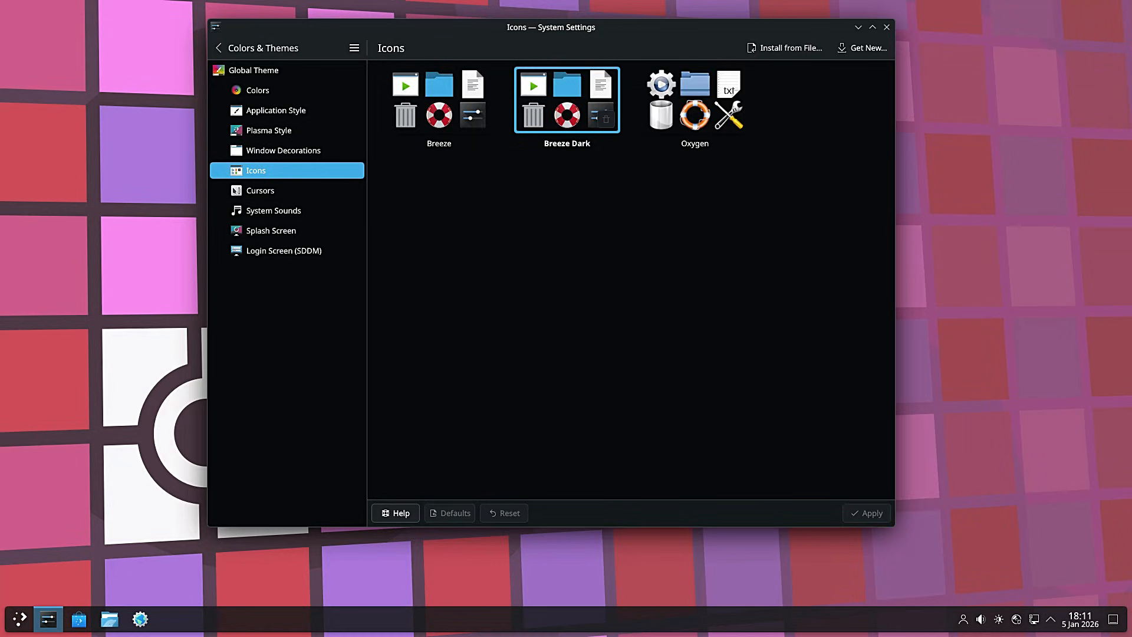
click(694, 99)
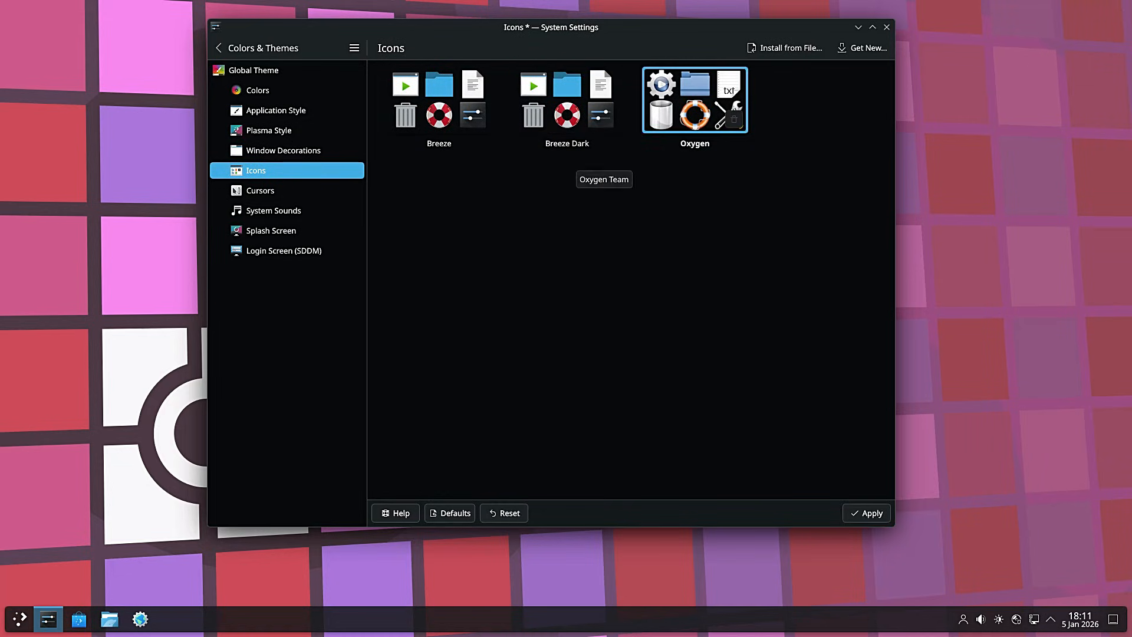
click(867, 513)
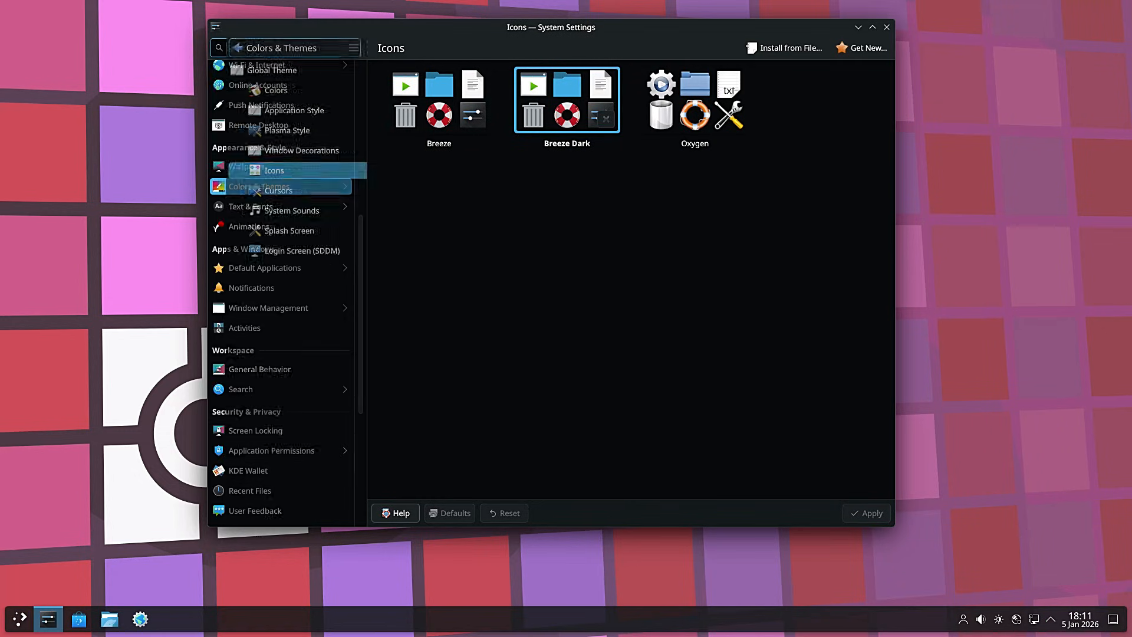
Try the Breeze and Breeze Dark icon sets, then close settings past the unsaved-changes prompt.
click(438, 100)
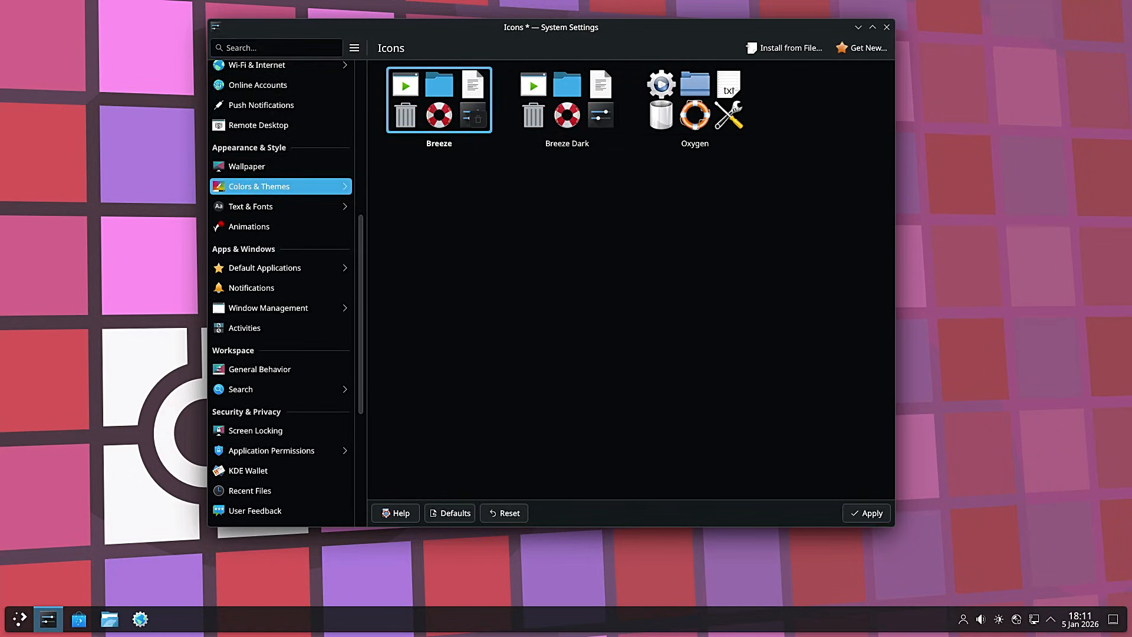
click(872, 512)
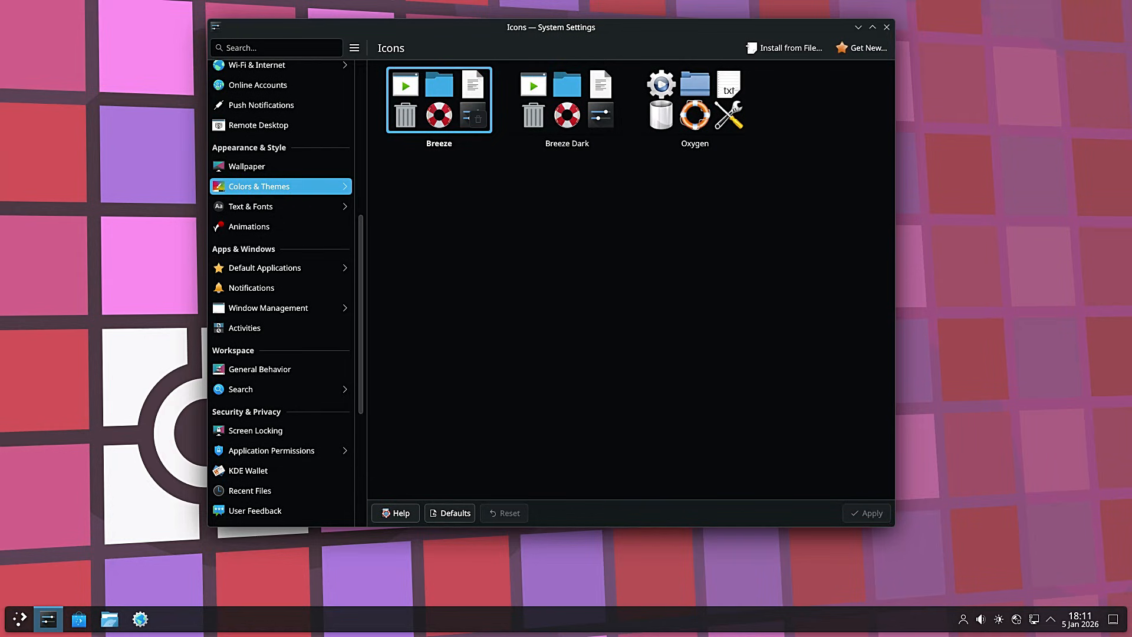
click(566, 100)
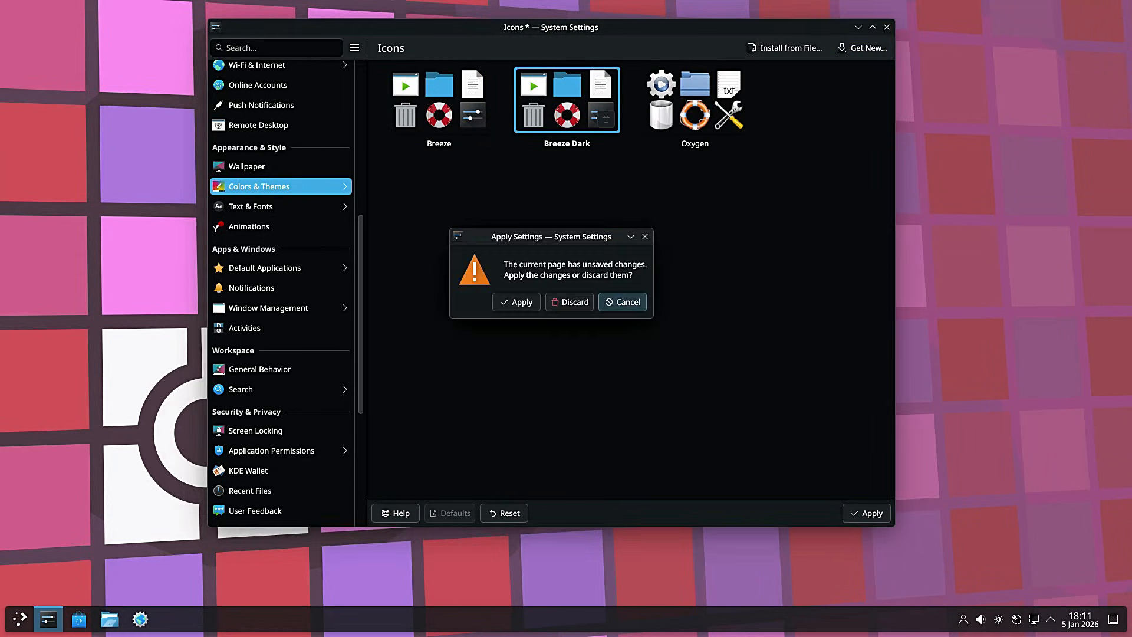
click(574, 301)
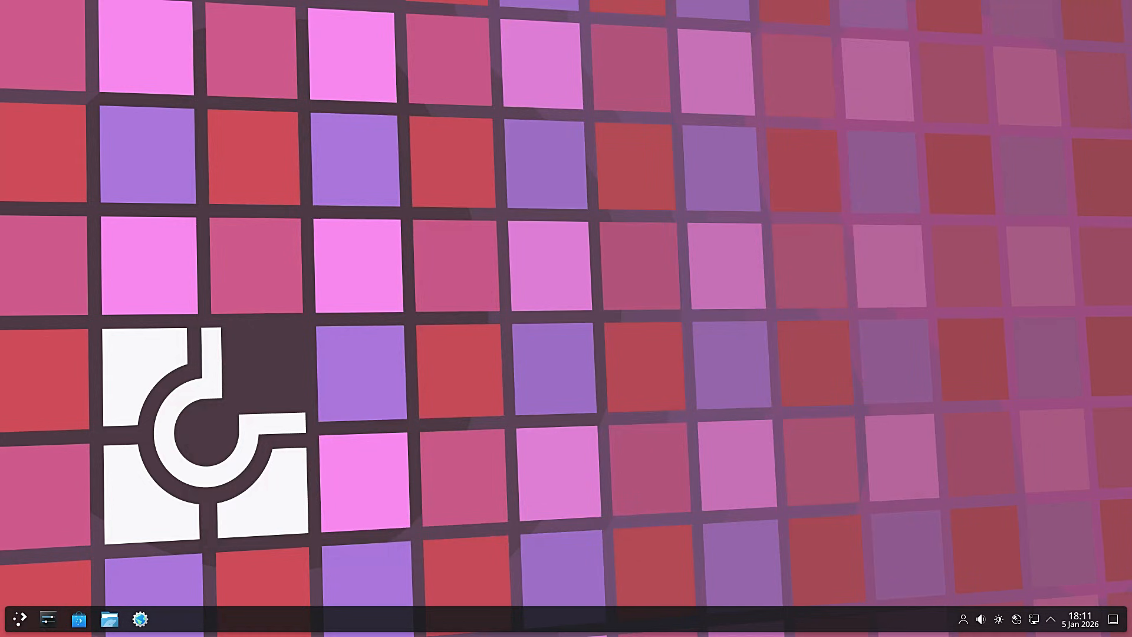
Open Dolphin on the Home folder and view its About Dolphin 25.12.0 details.
click(110, 618)
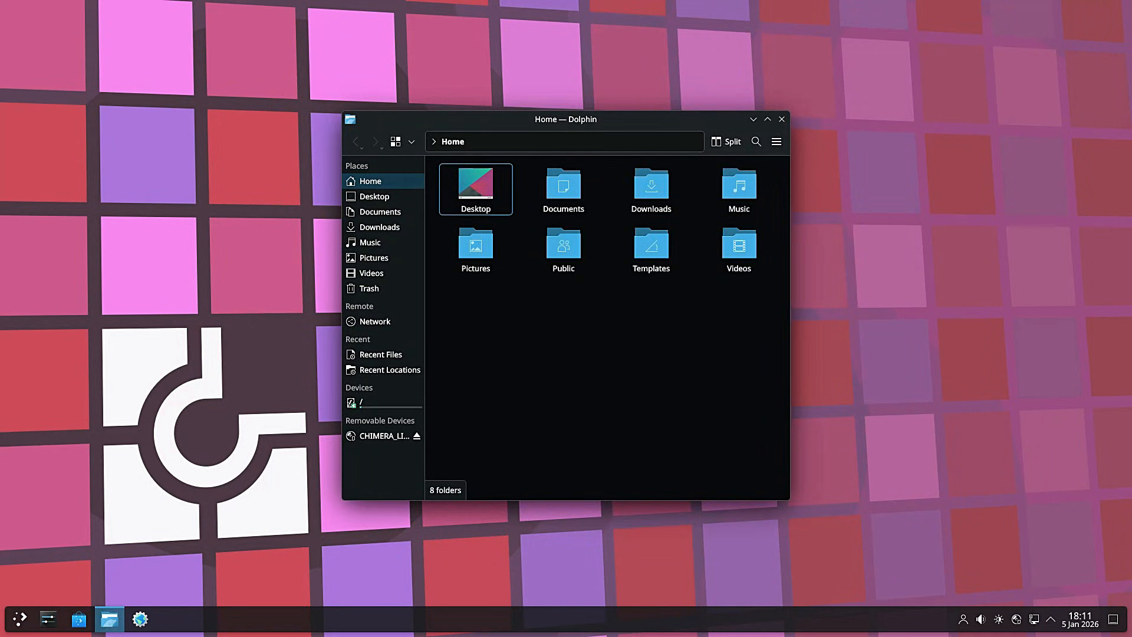
click(777, 141)
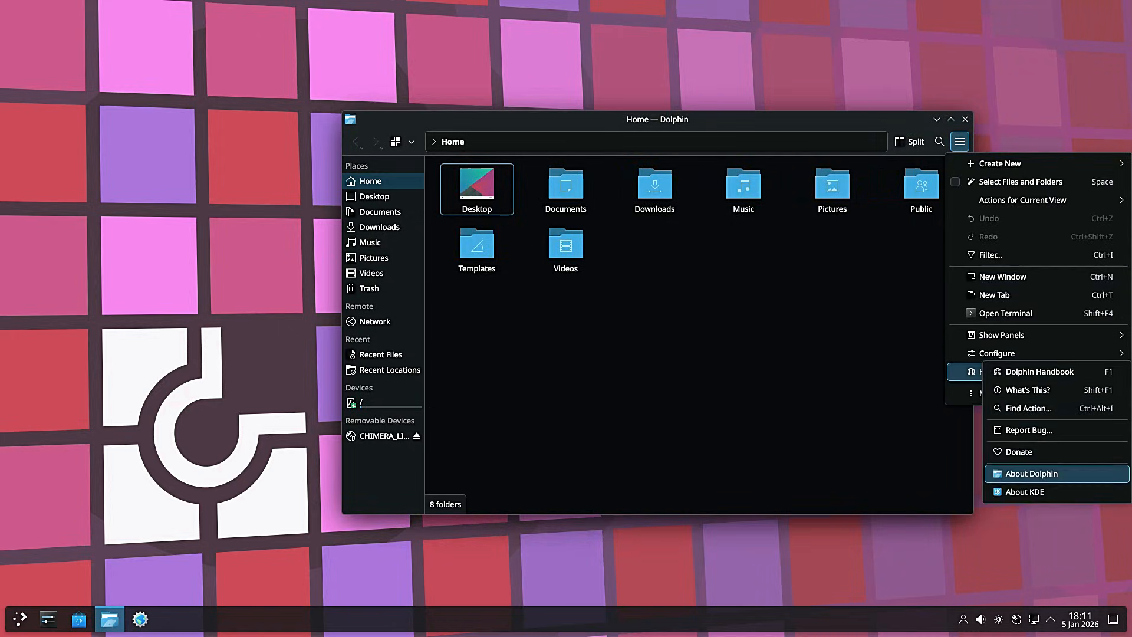
click(1032, 473)
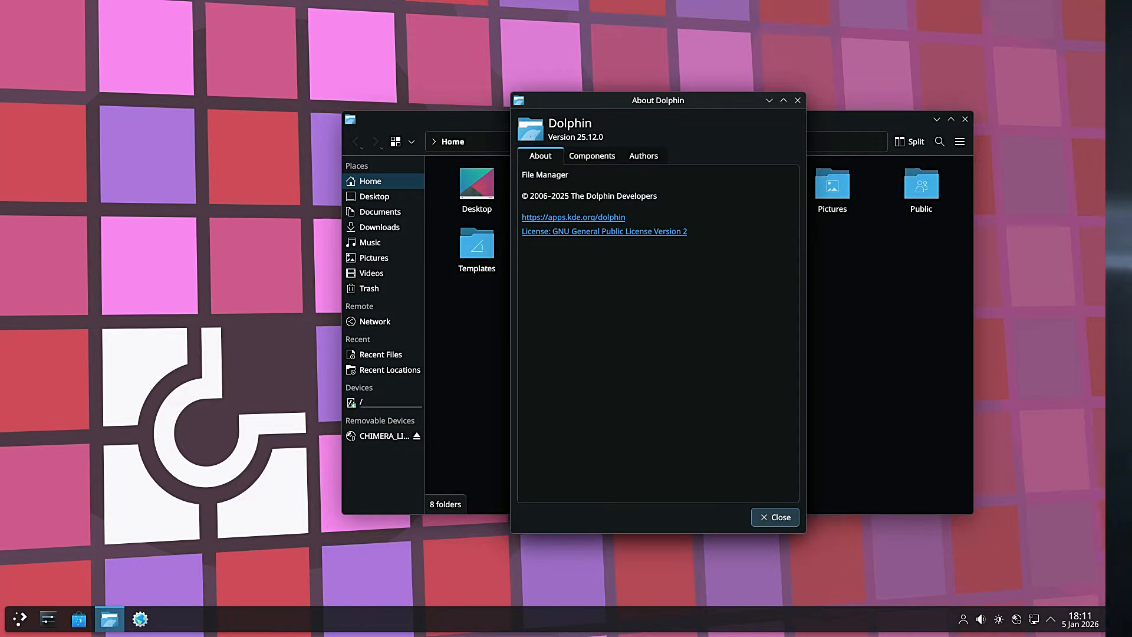
click(775, 517)
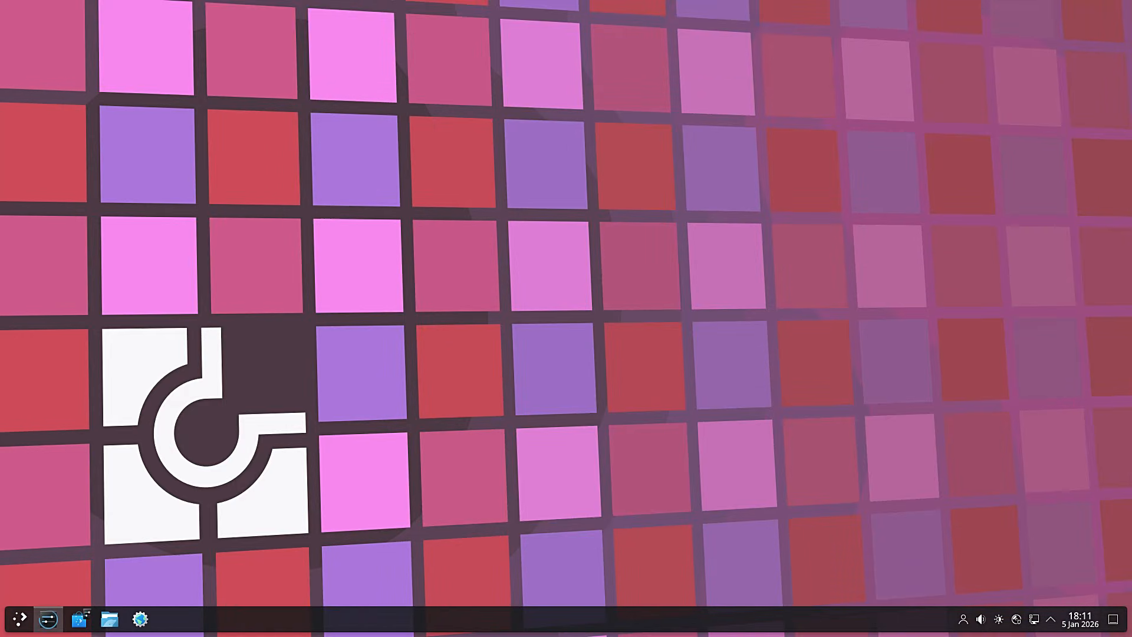
Reopen System Settings, disable pointer acceleration on the Mouse page, and close the window.
click(48, 619)
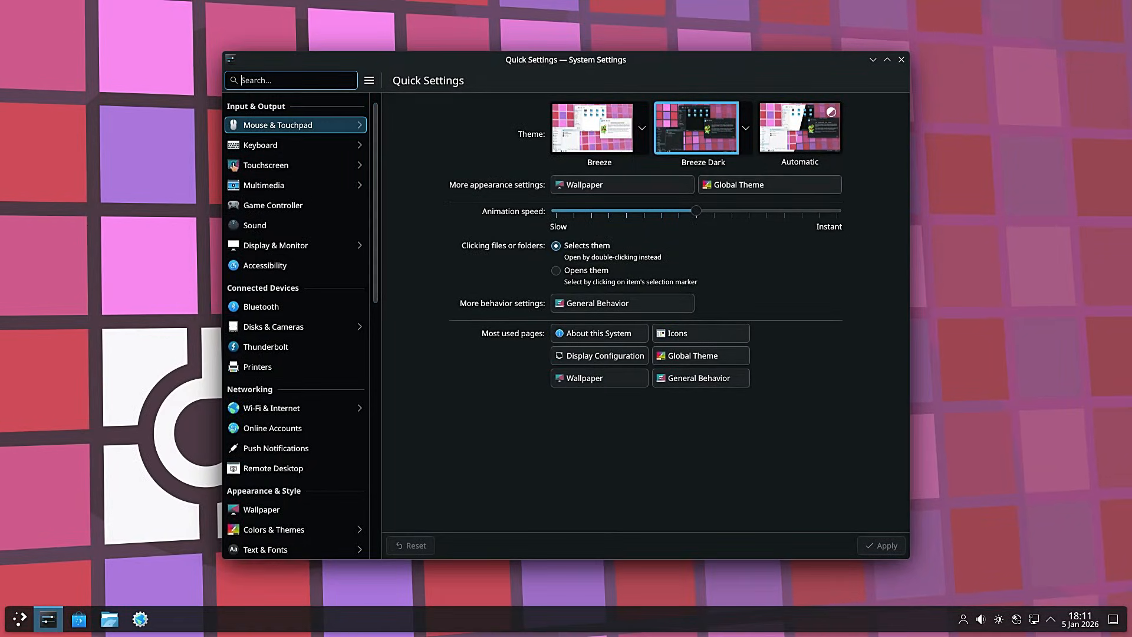
click(277, 125)
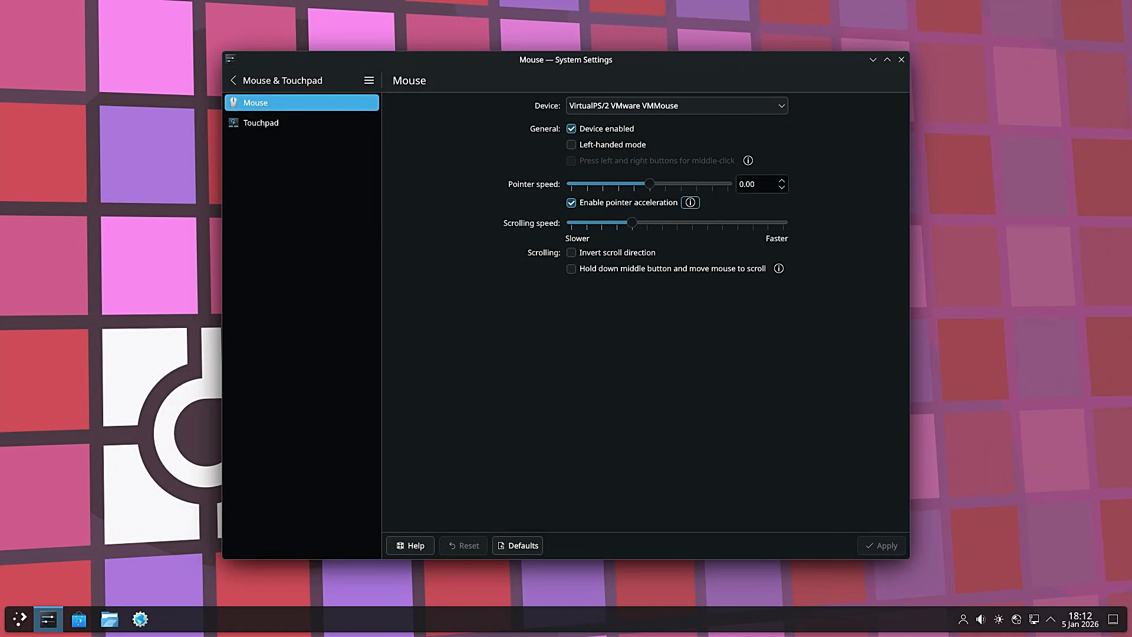
click(571, 202)
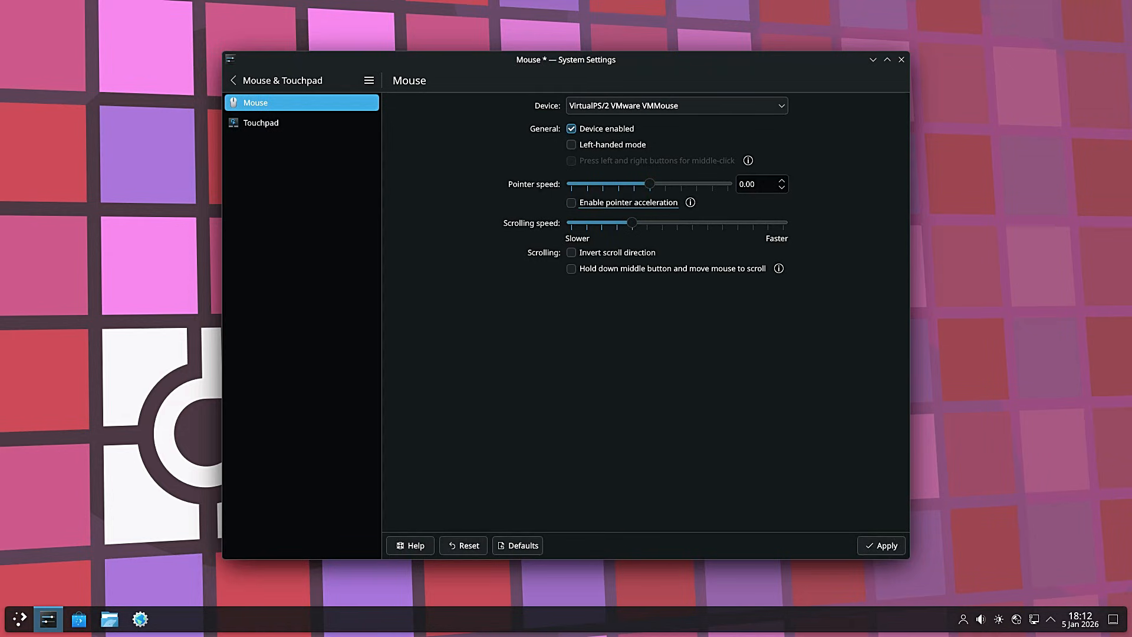
click(900, 59)
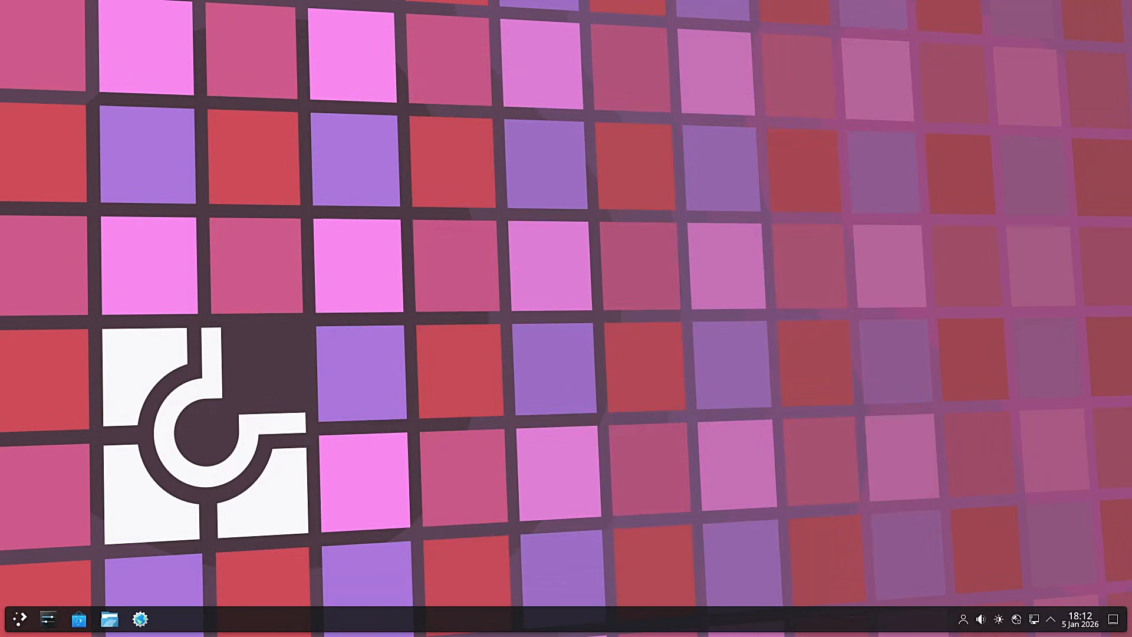
Open the launcher's All Applications list and scroll through the installed apps.
click(18, 619)
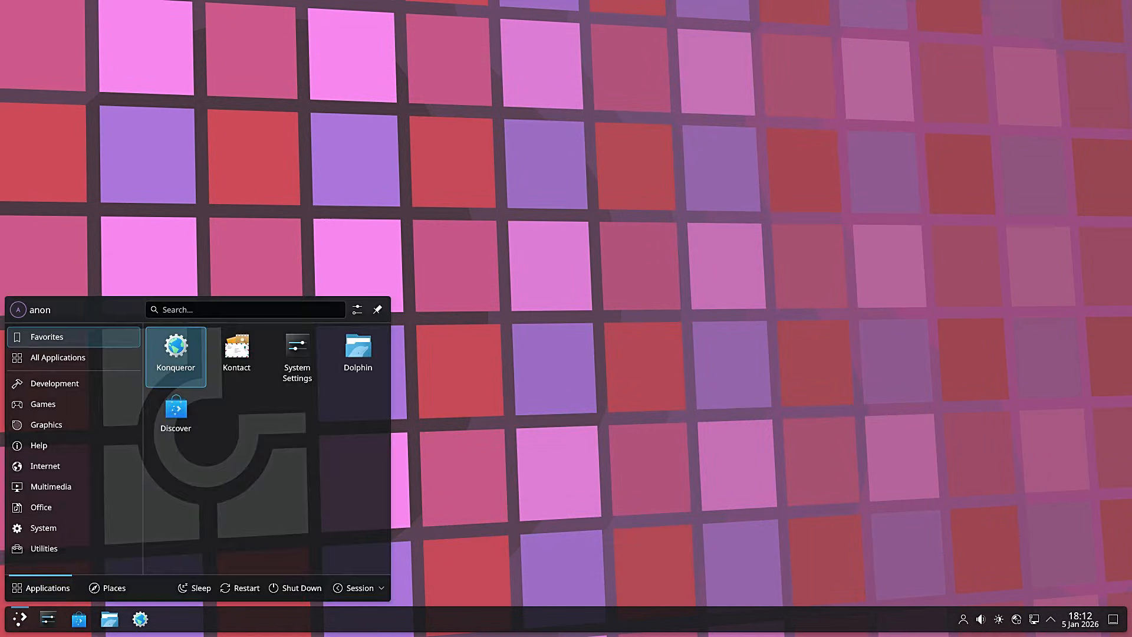
click(57, 358)
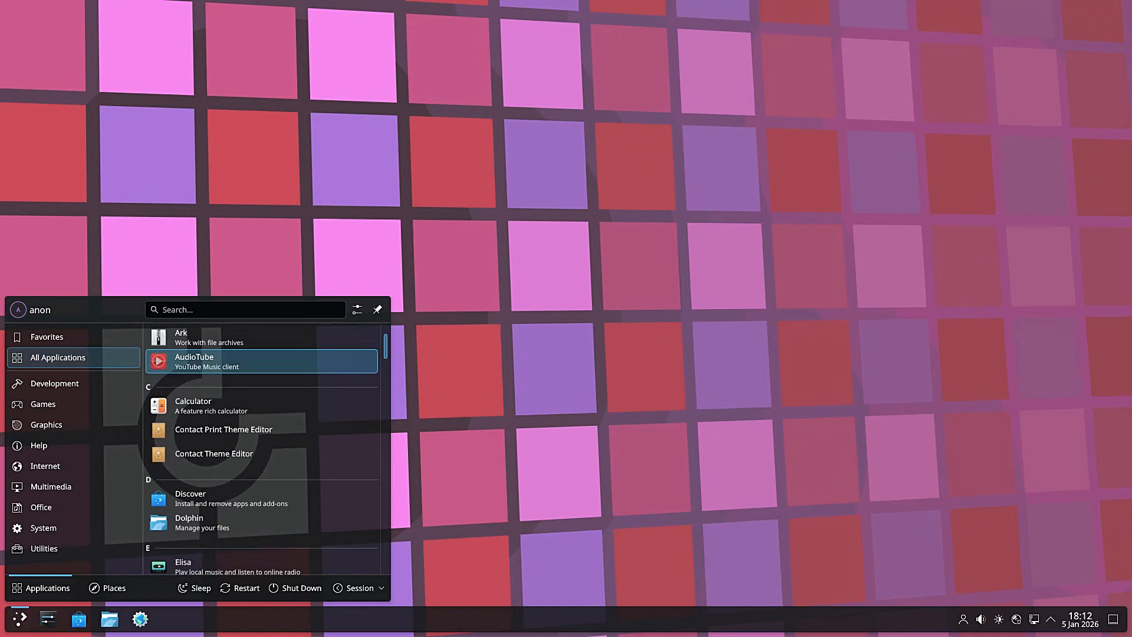
scroll(down, 3)
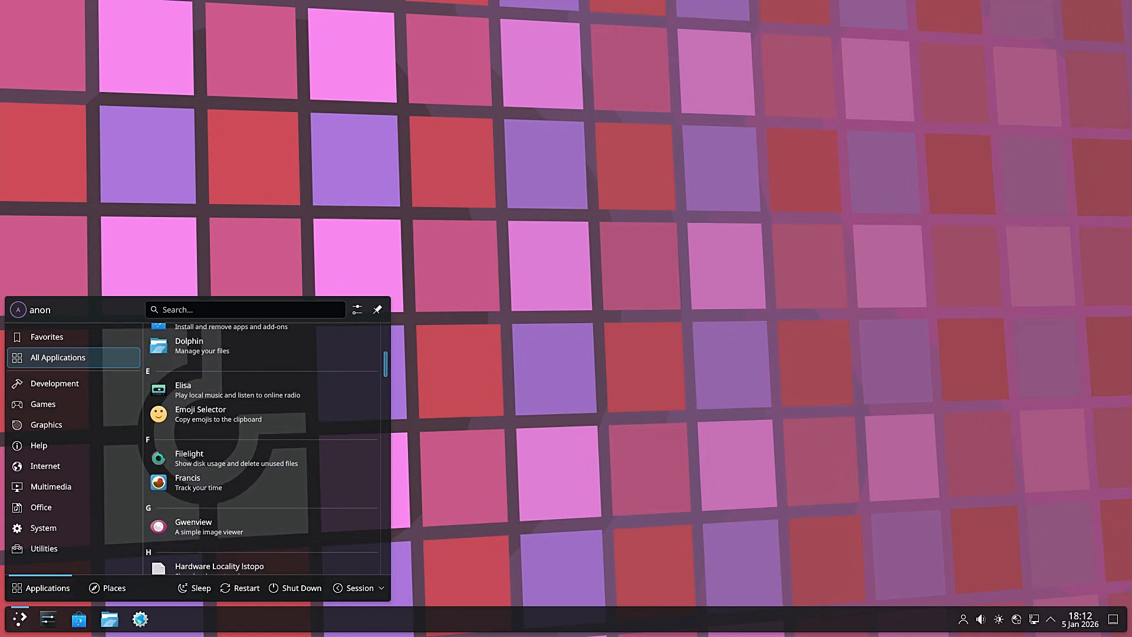
scroll(down, 3)
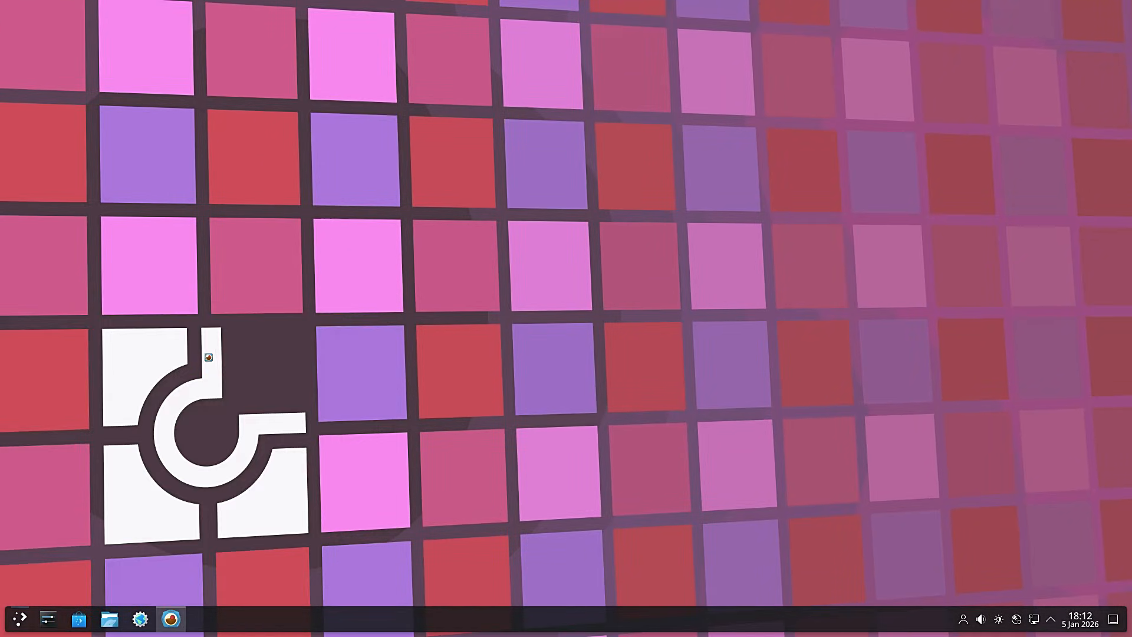
Reopen the Application Launcher to its Favorites view.
click(170, 618)
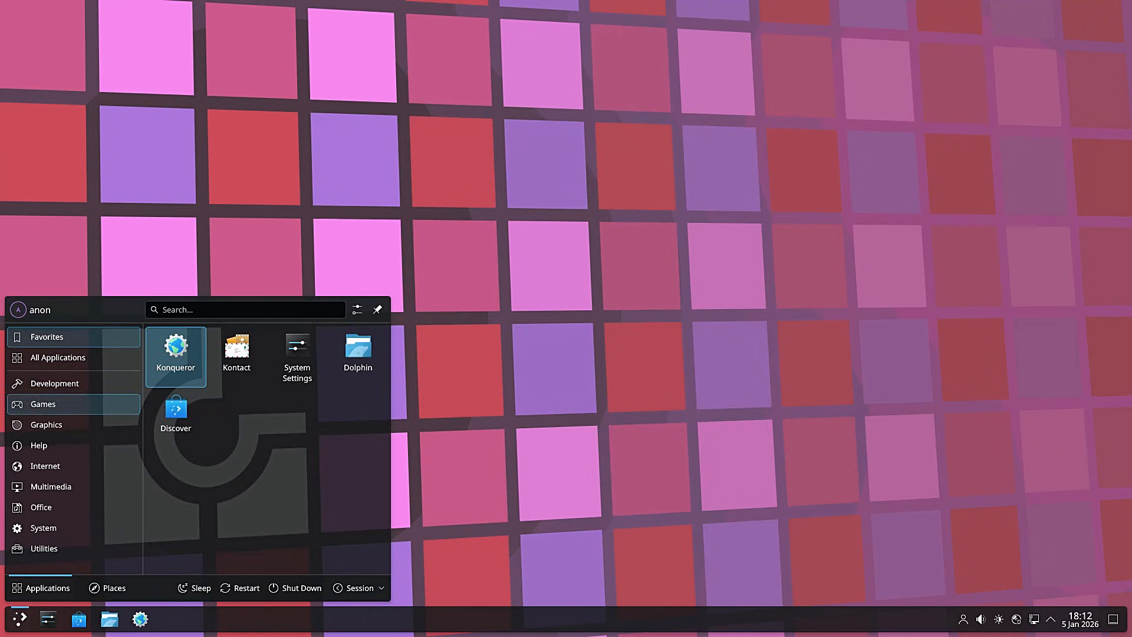
Scroll All Applications down to the H section and start Heaptrack.
click(58, 358)
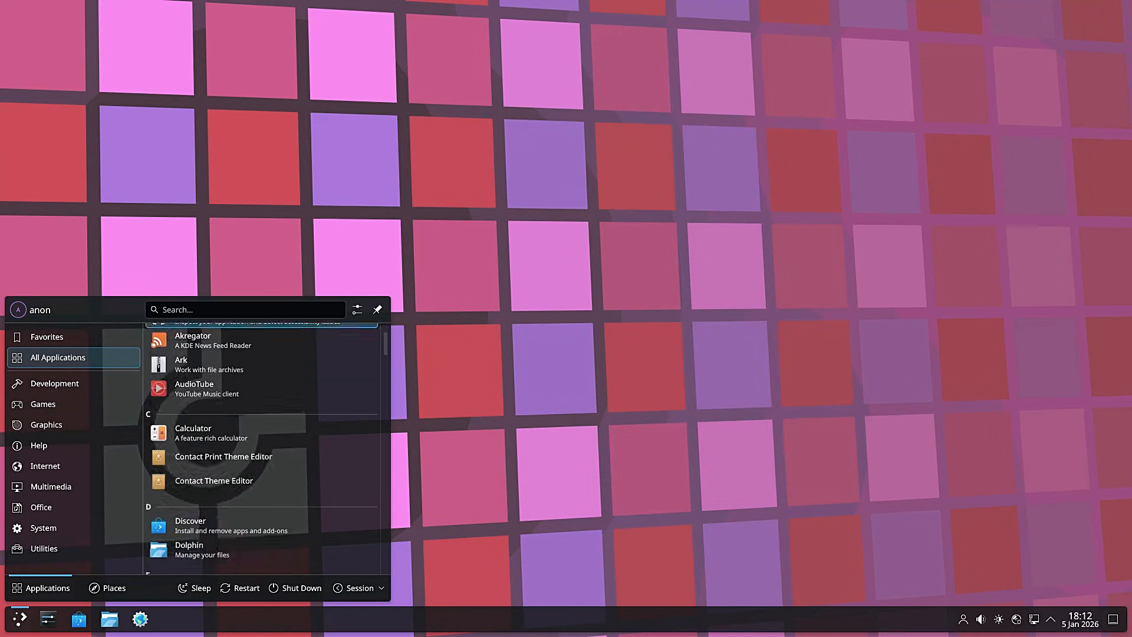
scroll(down, 3)
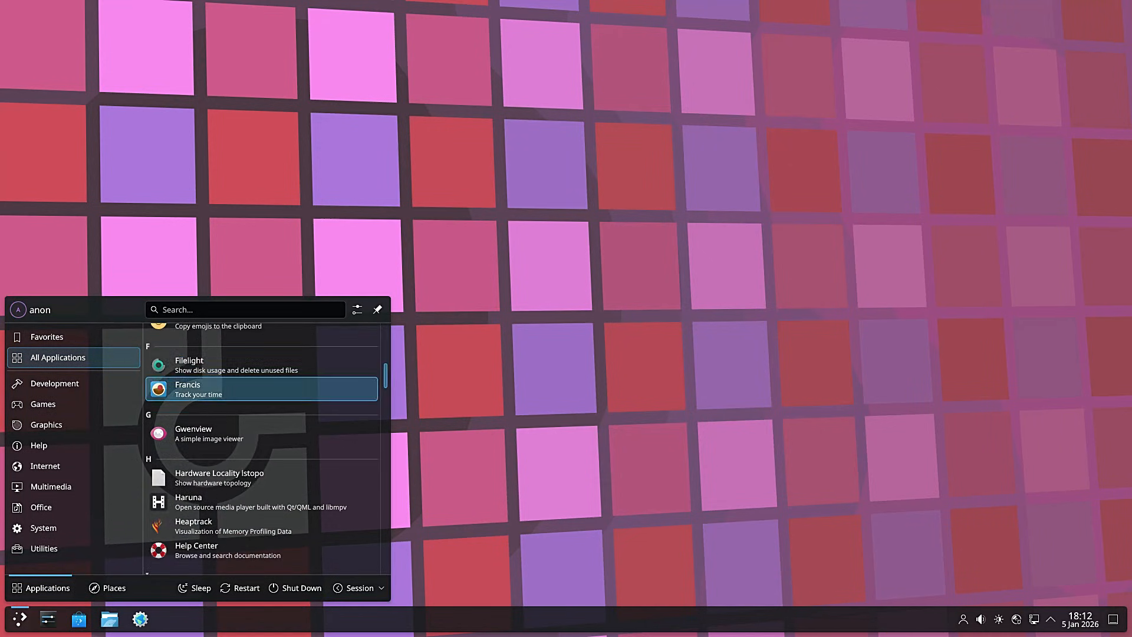
scroll(down, 3)
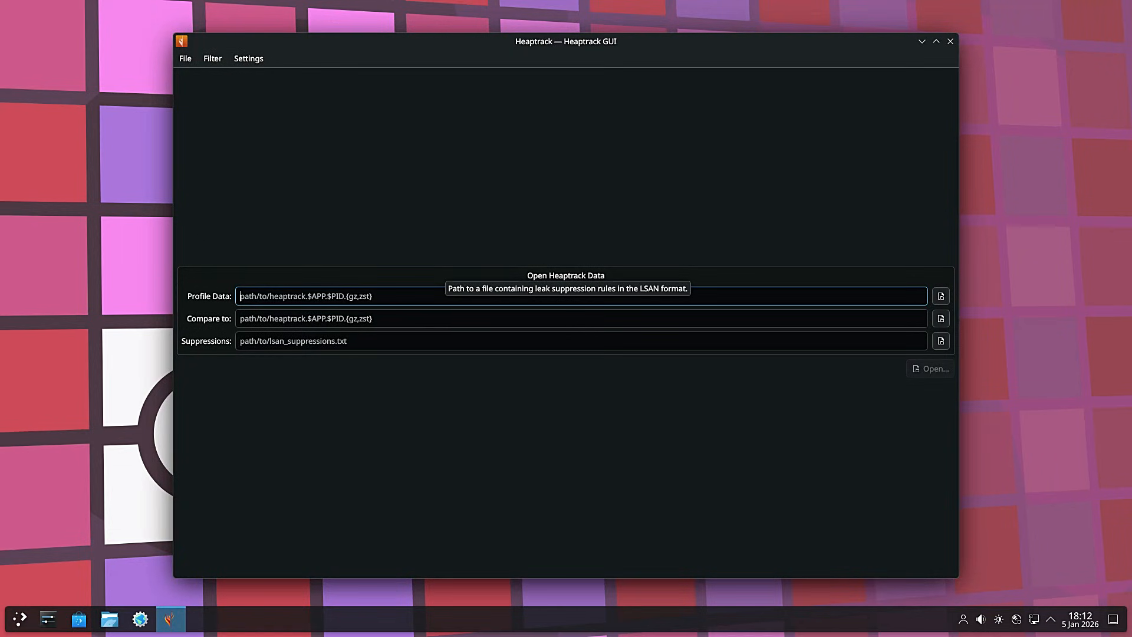
Preview Heaptrack's Custom code navigation option, cancel it, recheck menus, and quit Heaptrack.
click(248, 58)
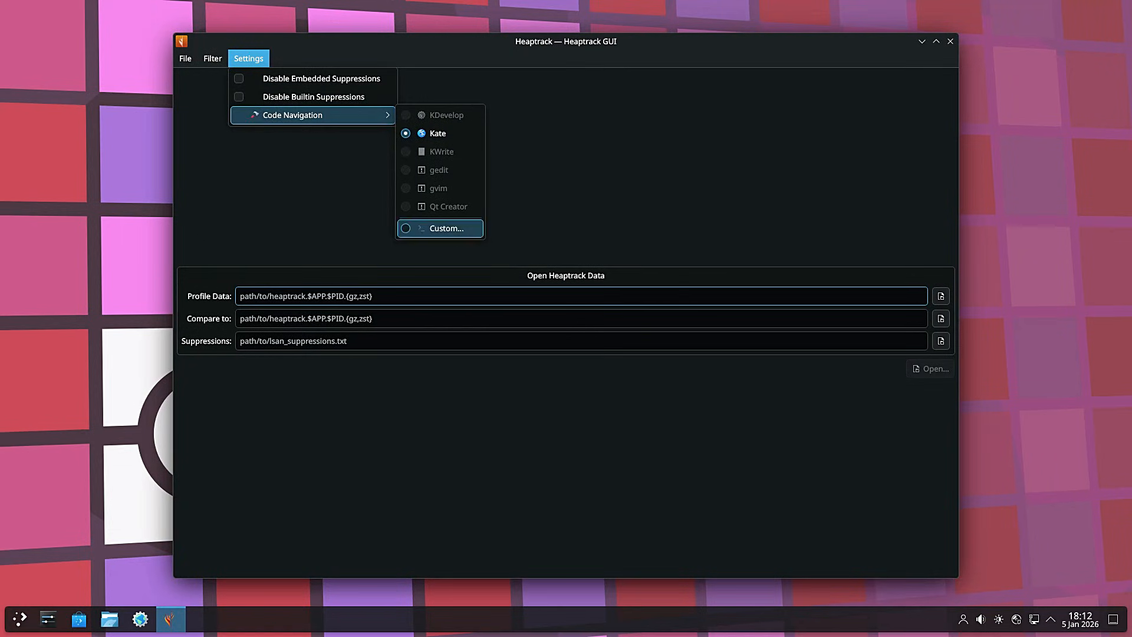
click(440, 228)
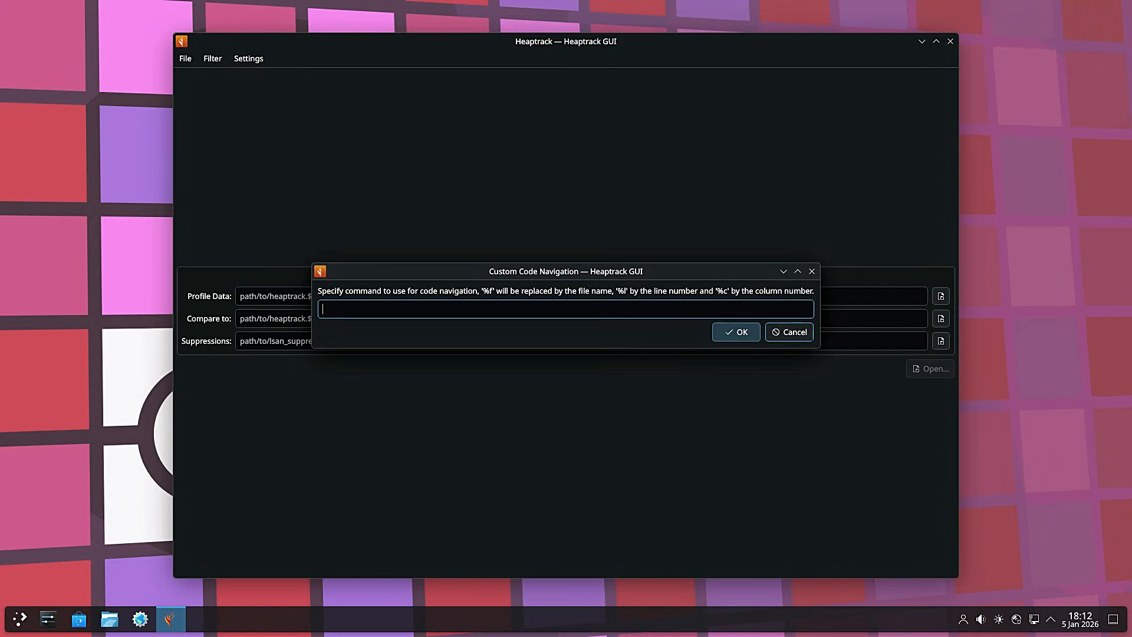
click(185, 59)
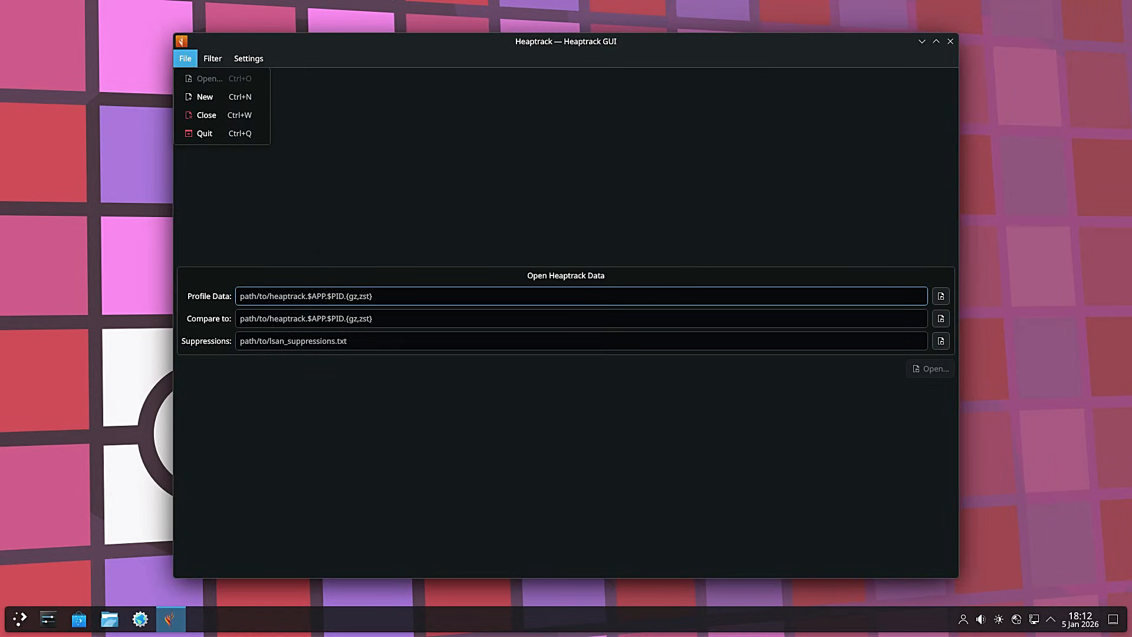
click(249, 58)
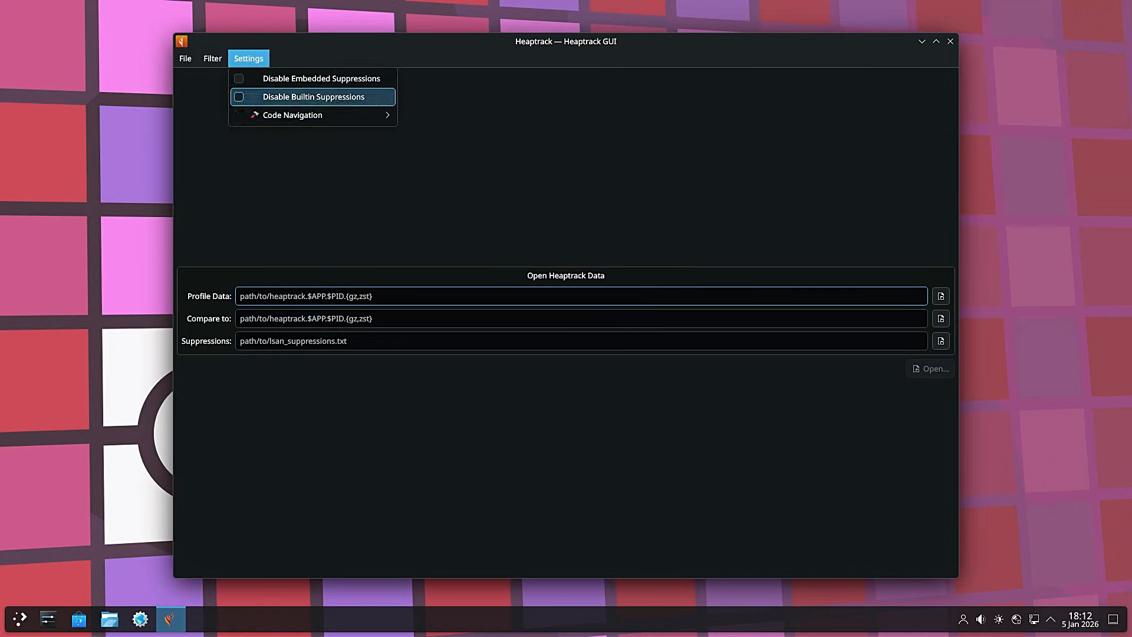
click(950, 41)
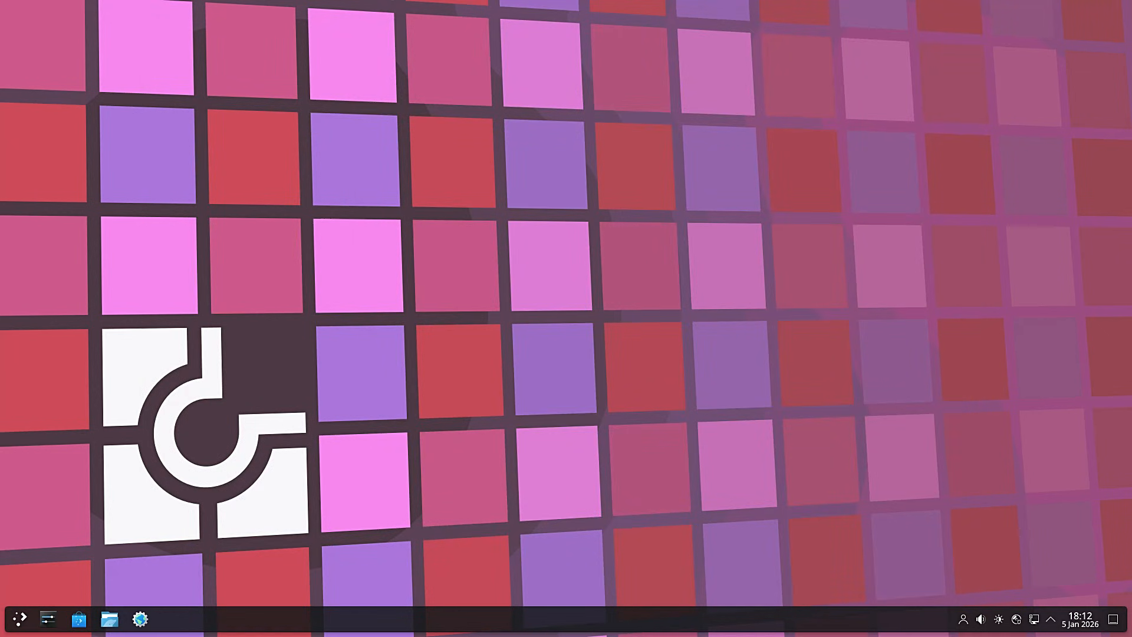
Launch the Calculator (Kalk) from the application launcher.
click(18, 619)
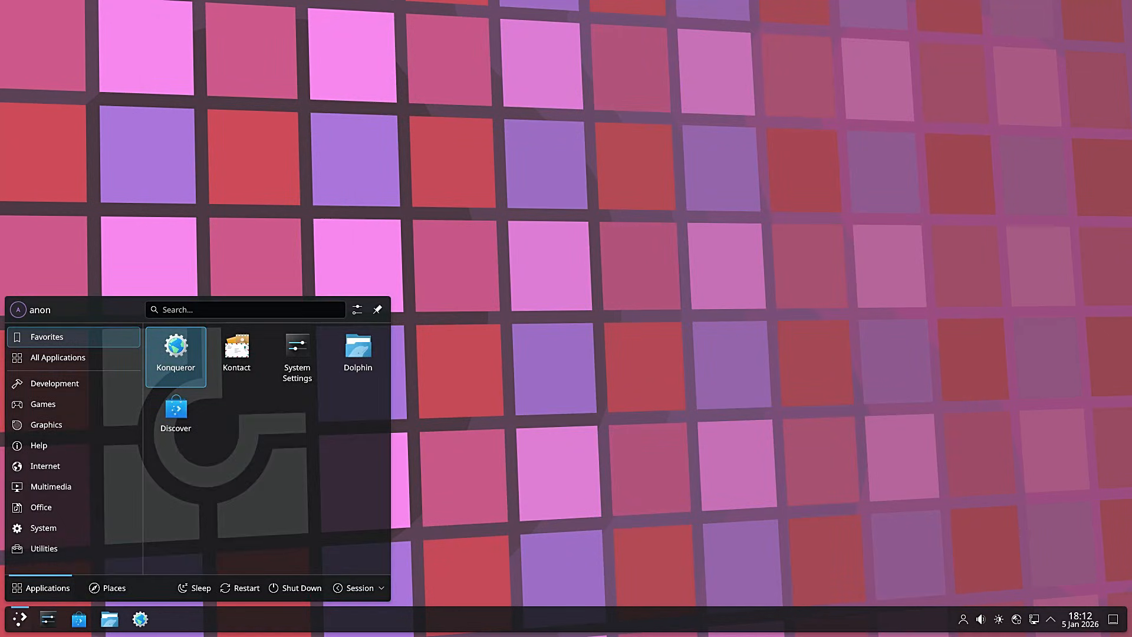
click(58, 357)
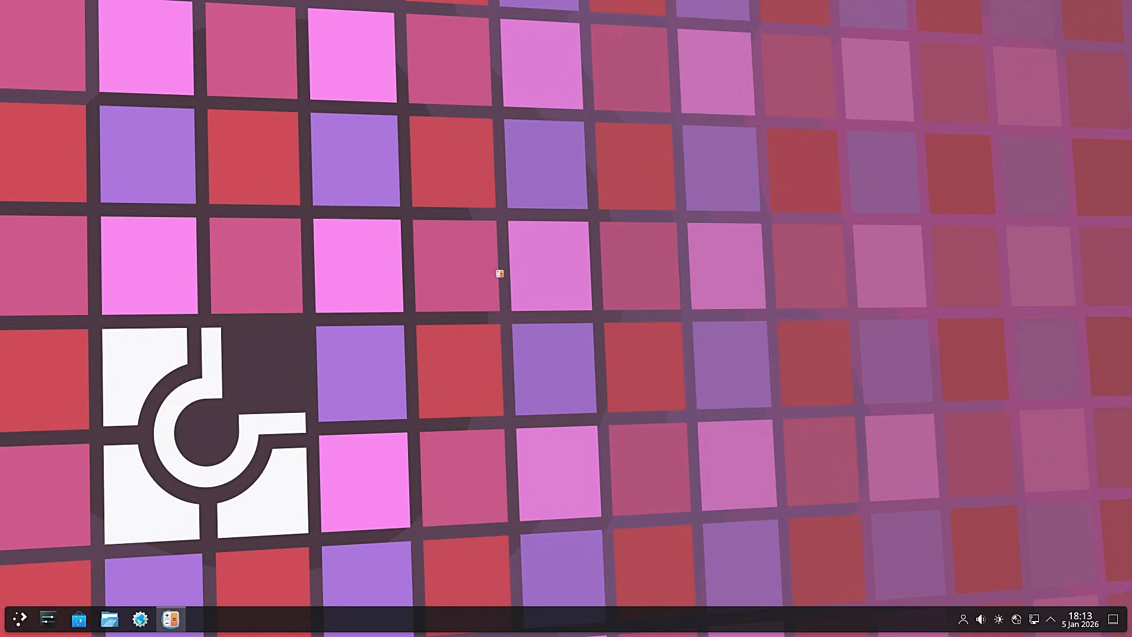
click(170, 618)
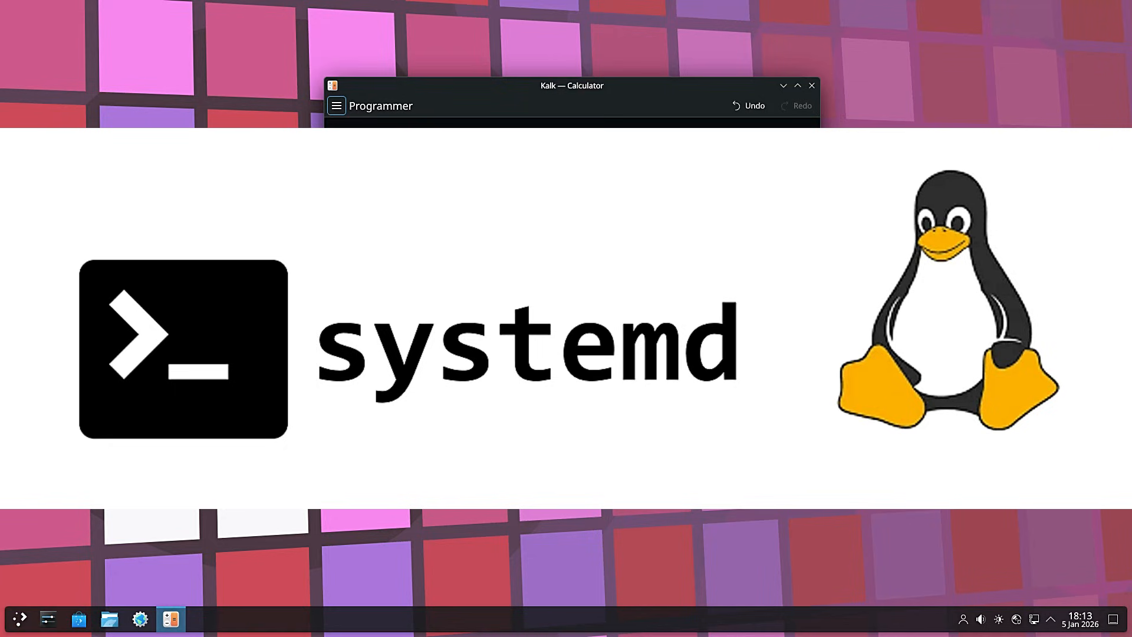
Browse Kalk's About page showing version 25.12.0 and its libraries.
click(336, 106)
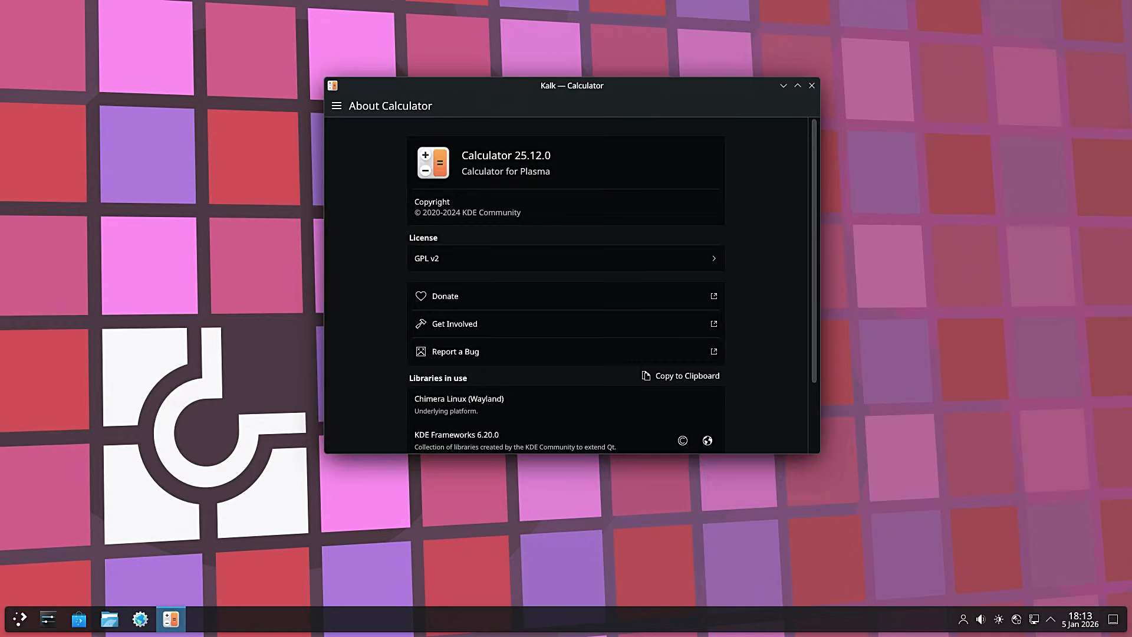
scroll(down, 3)
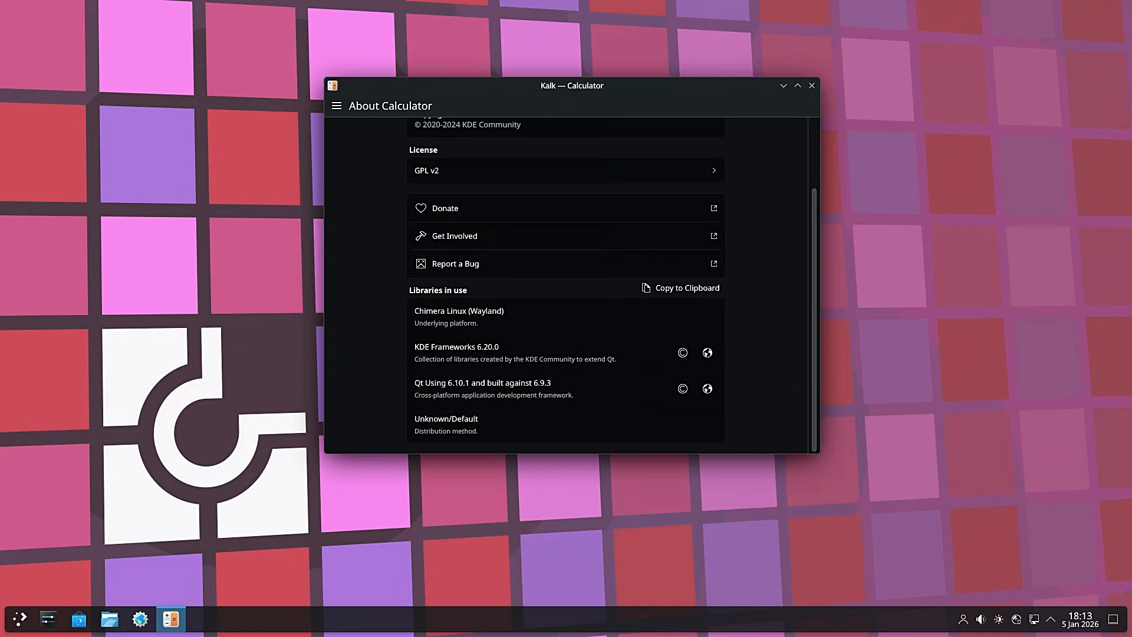
scroll(up, 3)
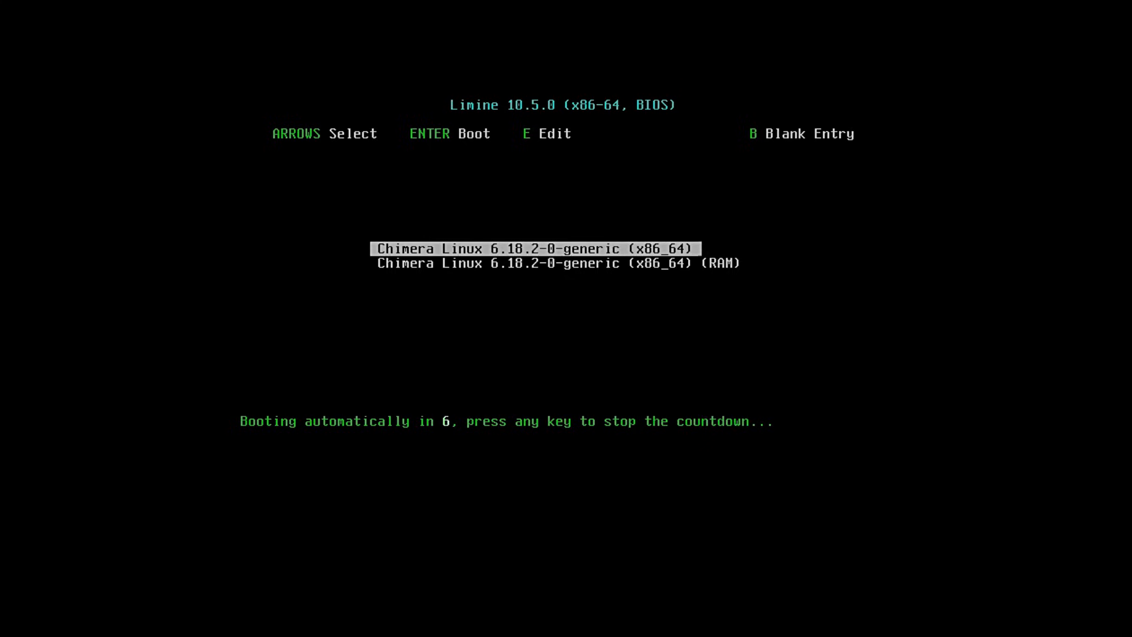
Halt the Limine countdown and boot the default Chimera Linux 6.18.2 entry.
key(Down)
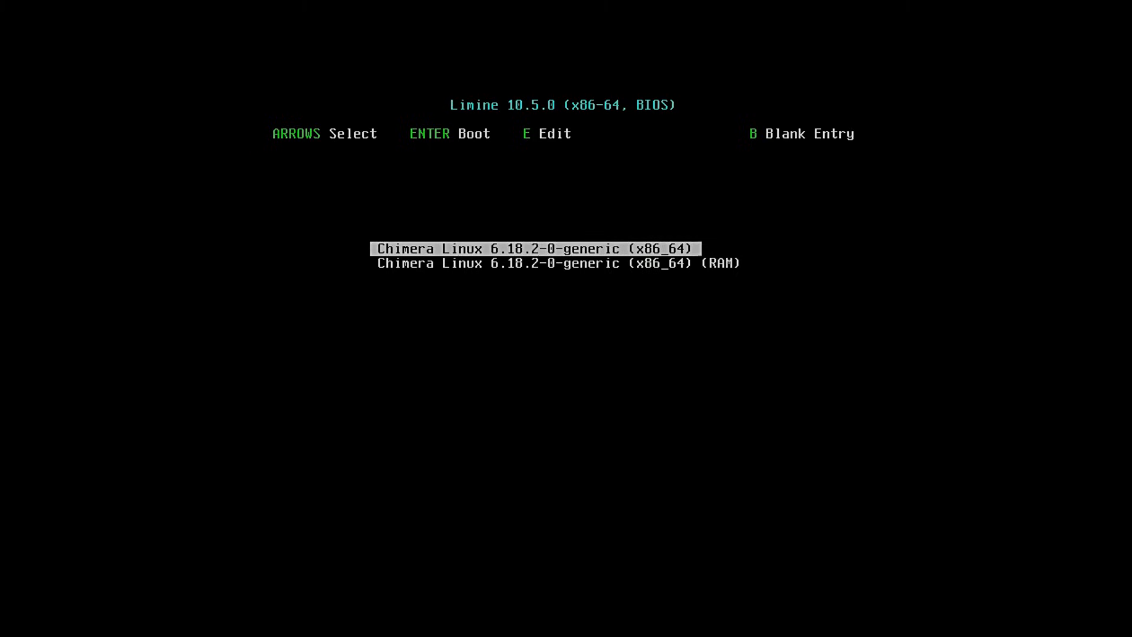
key(Return)
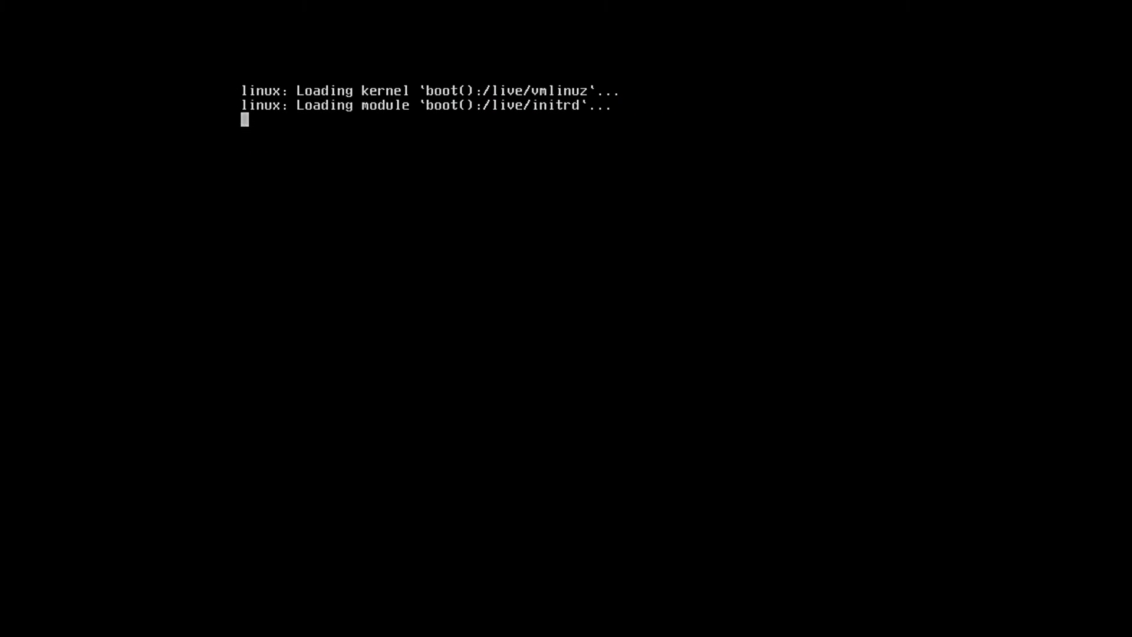